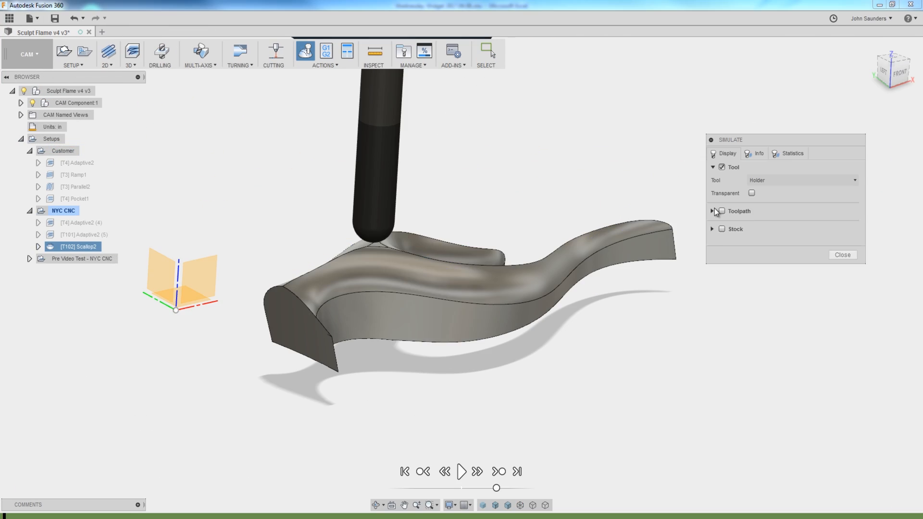
Exit the simulation, preview the customer's adaptive, ramp and parallel toolpaths, then list the 3D strategies.
{"action": "left_click", "coordinate": [721, 210]}
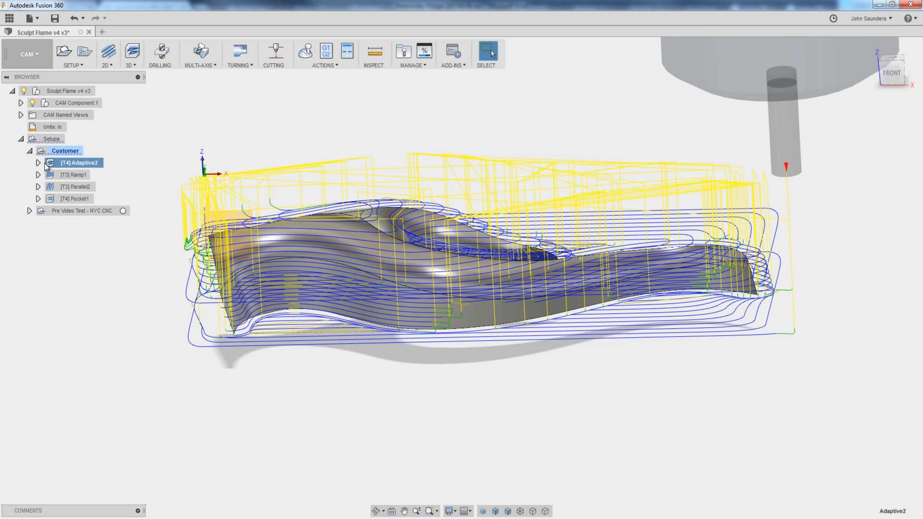
{"action": "left_click", "coordinate": [38, 162]}
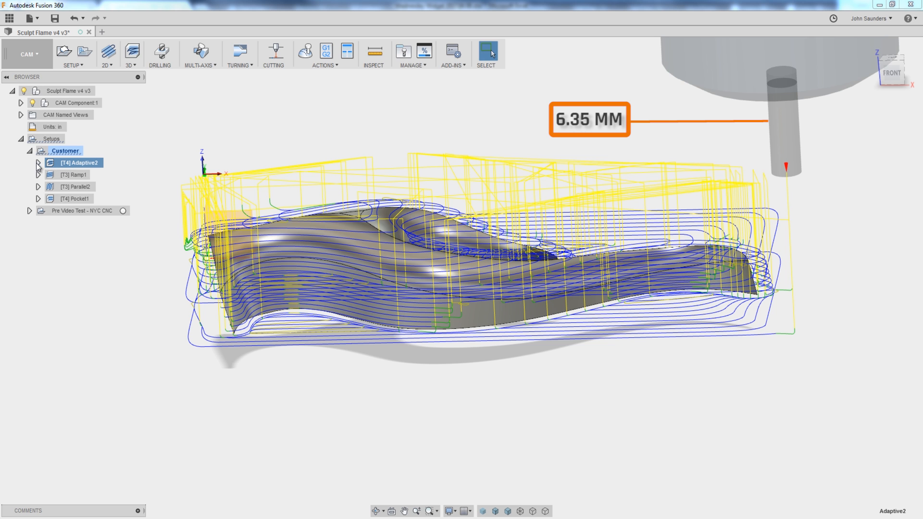
{"action": "left_click", "coordinate": [75, 174]}
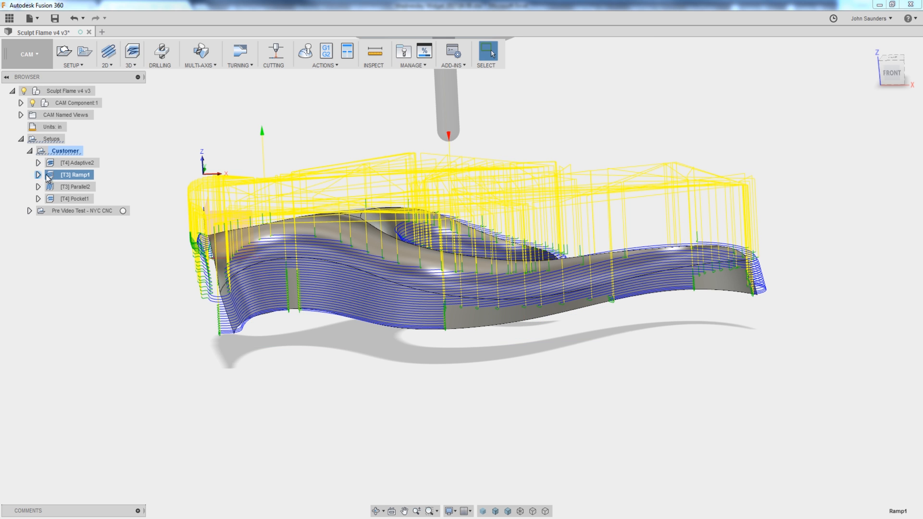
{"action": "left_click", "coordinate": [38, 175]}
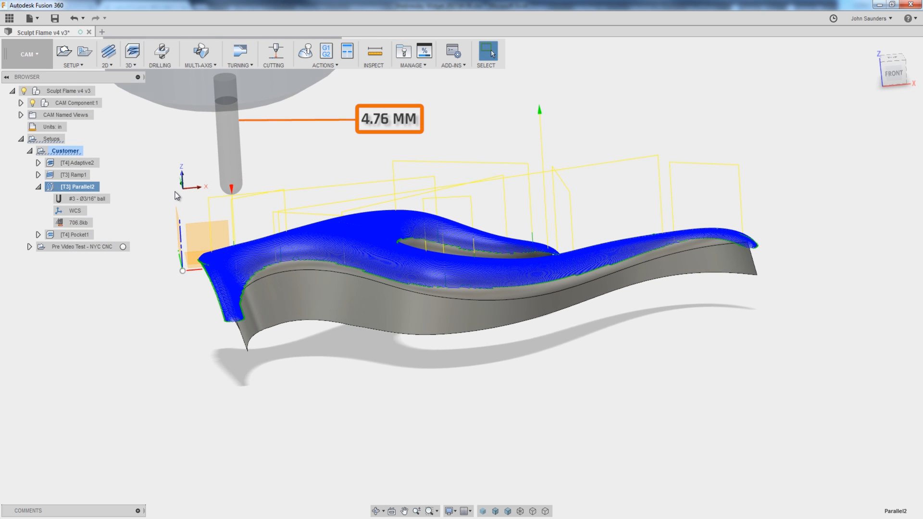
{"action": "left_click", "coordinate": [107, 53]}
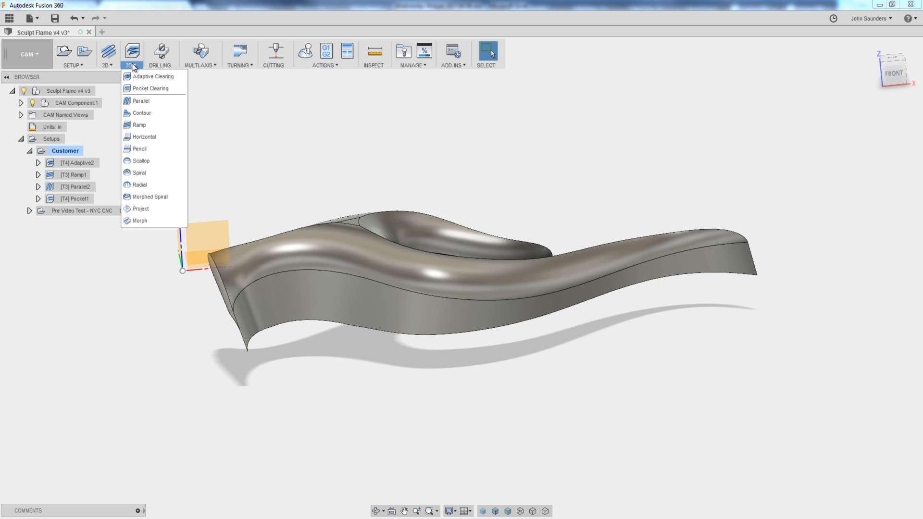
{"action": "mouse_move", "coordinate": [182, 130]}
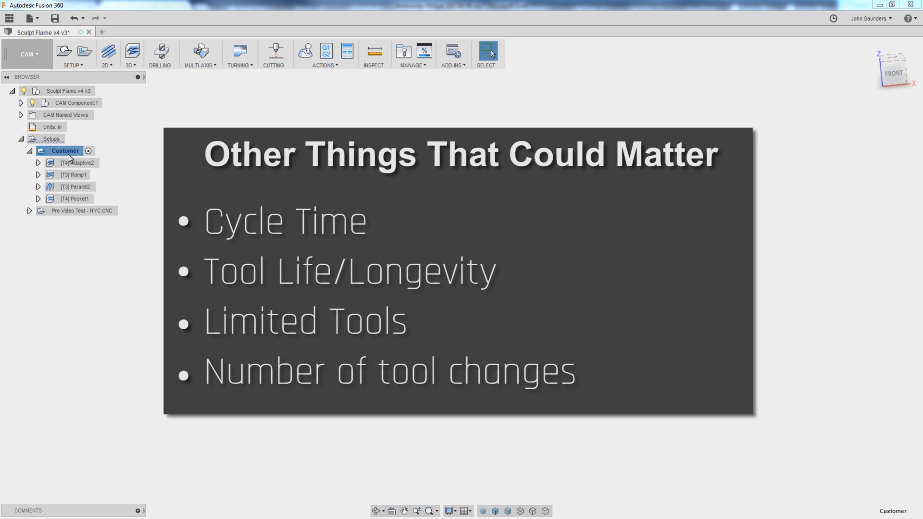
Show the stock block of the Pre Video Test - NYC CNC setup.
{"action": "left_click", "coordinate": [83, 210]}
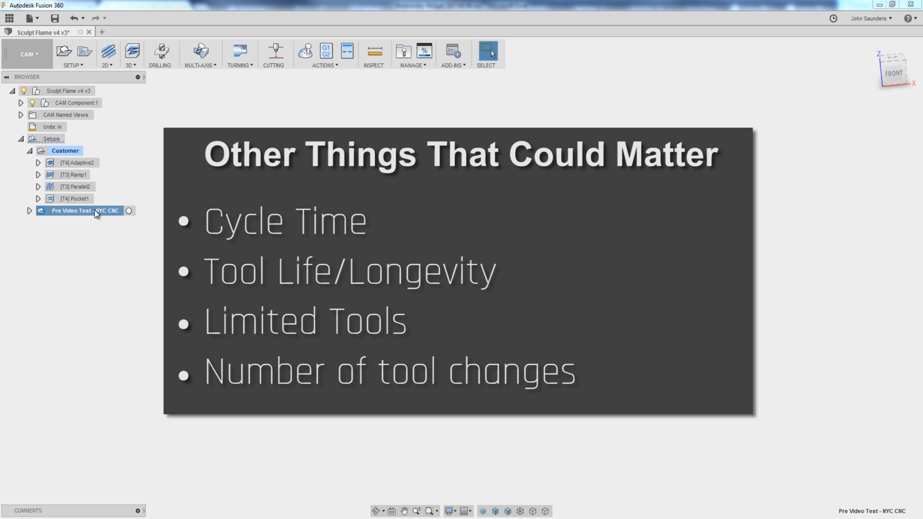
{"action": "mouse_move", "coordinate": [133, 189]}
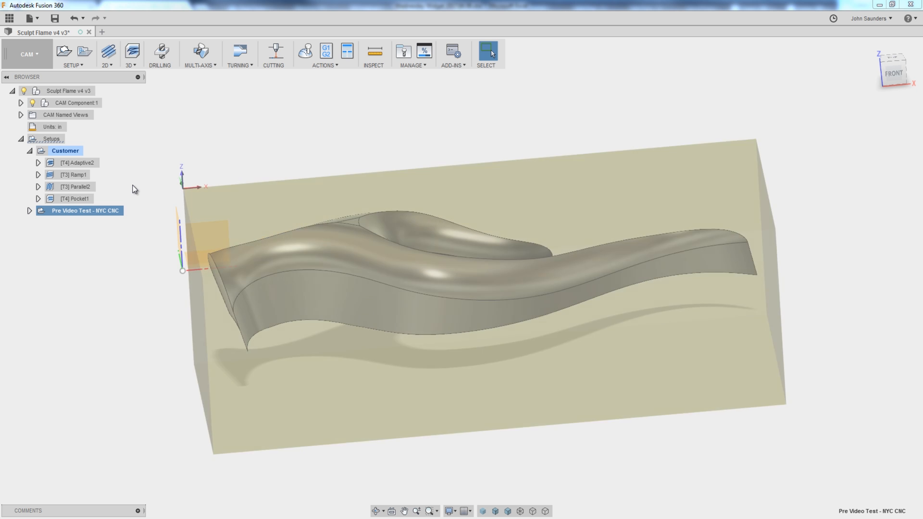
Create the NYC CNC setup, paste the customer operations, set the copied adaptive to leave 0.04 in stock and remove the other copies.
{"action": "left_click", "coordinate": [65, 151]}
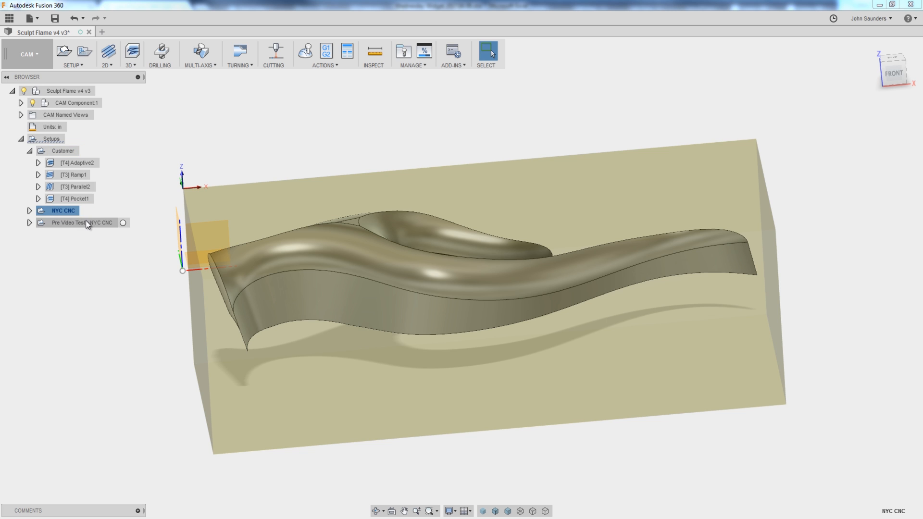
{"action": "left_click", "coordinate": [29, 222]}
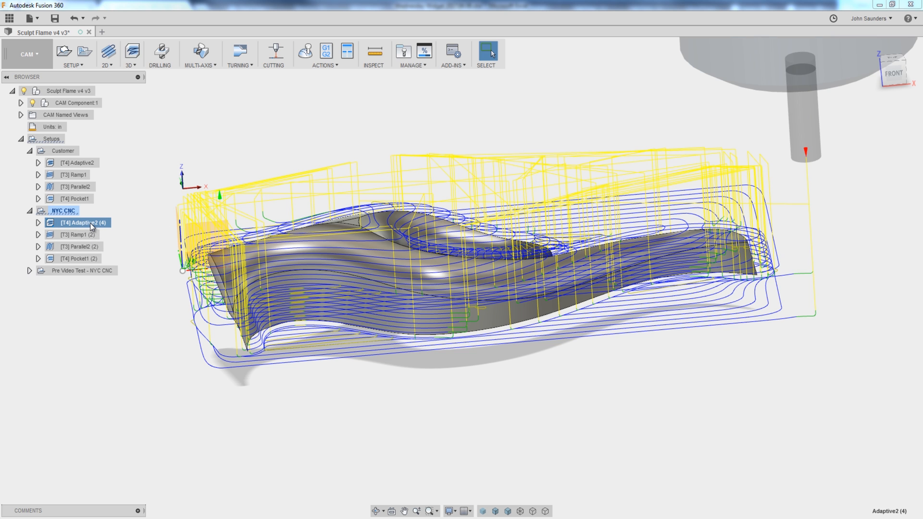
{"action": "left_click", "coordinate": [892, 69]}
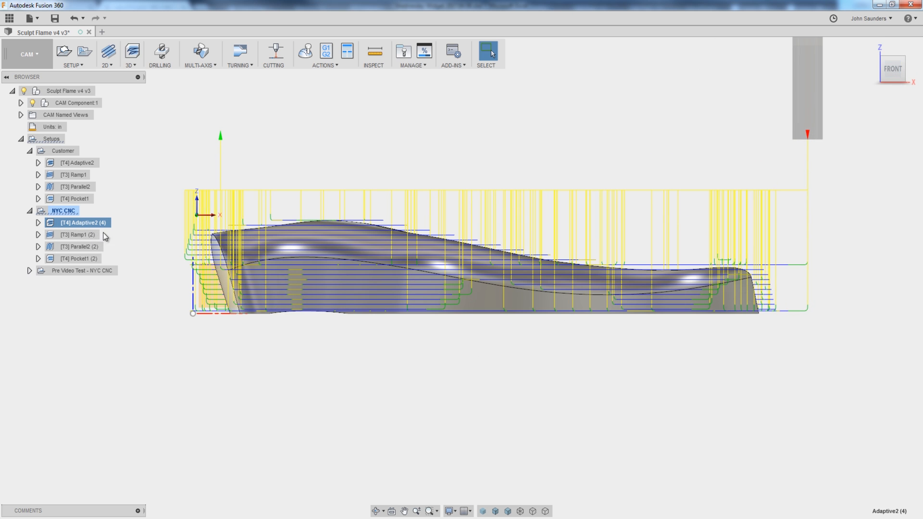
{"action": "double_click", "coordinate": [78, 222]}
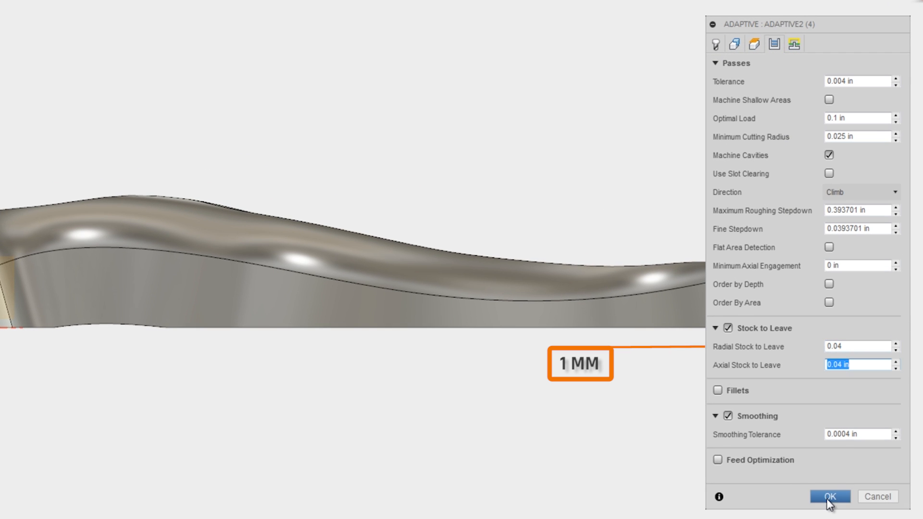
{"action": "left_click", "coordinate": [830, 496]}
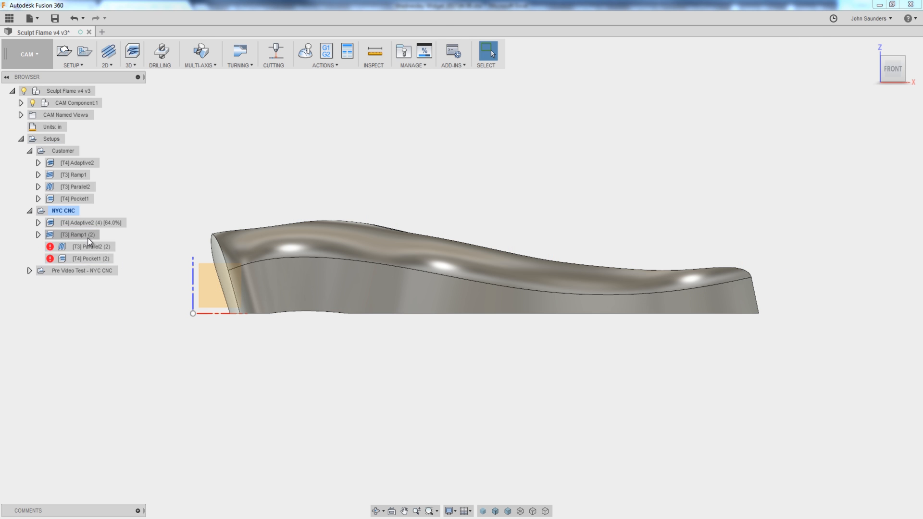
{"action": "left_click", "coordinate": [89, 222]}
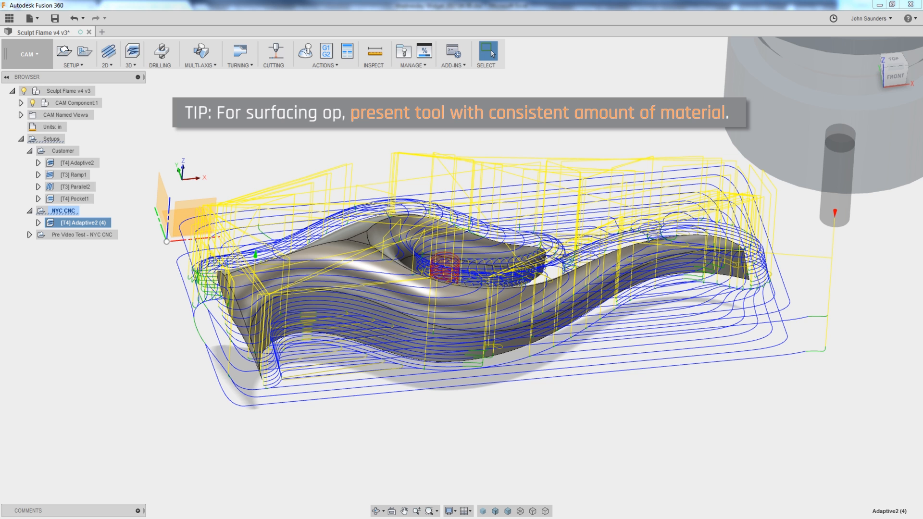
{"action": "left_click", "coordinate": [65, 151]}
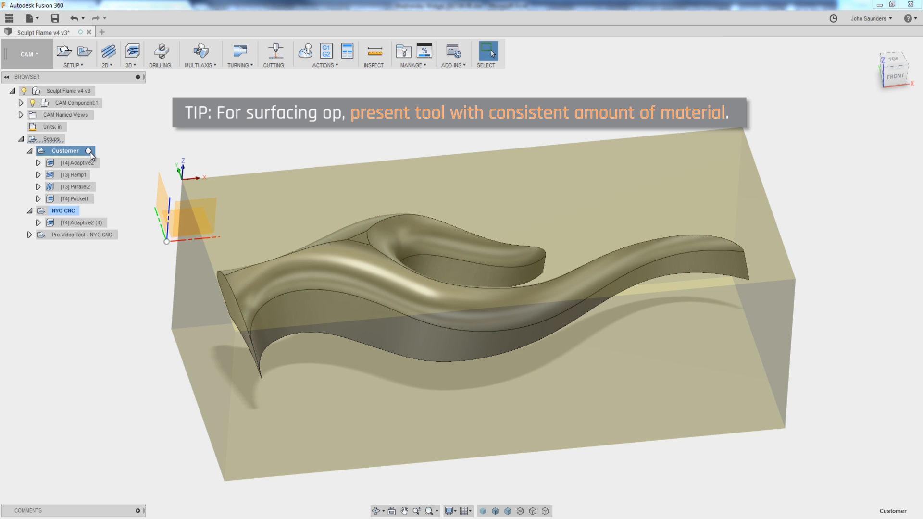
{"action": "left_click", "coordinate": [305, 51]}
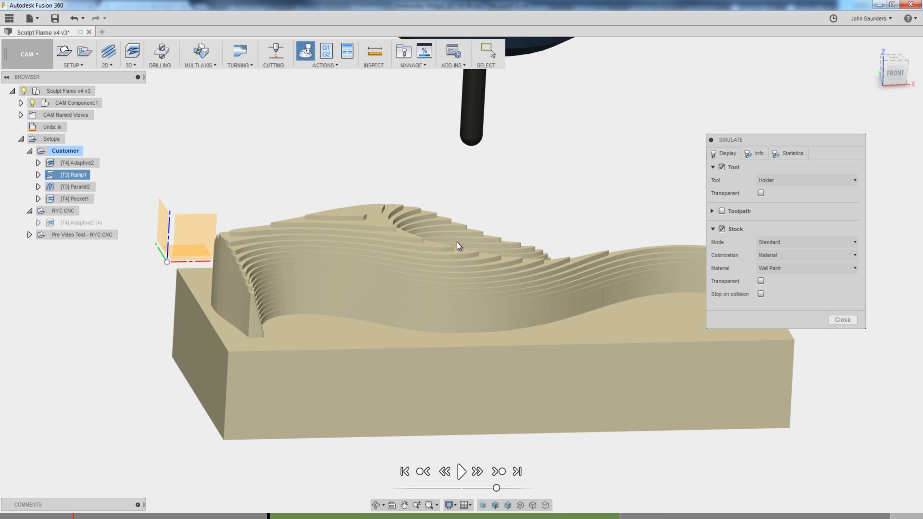
{"action": "left_click_drag", "start_coordinate": [460, 245], "coordinate": [447, 275]}
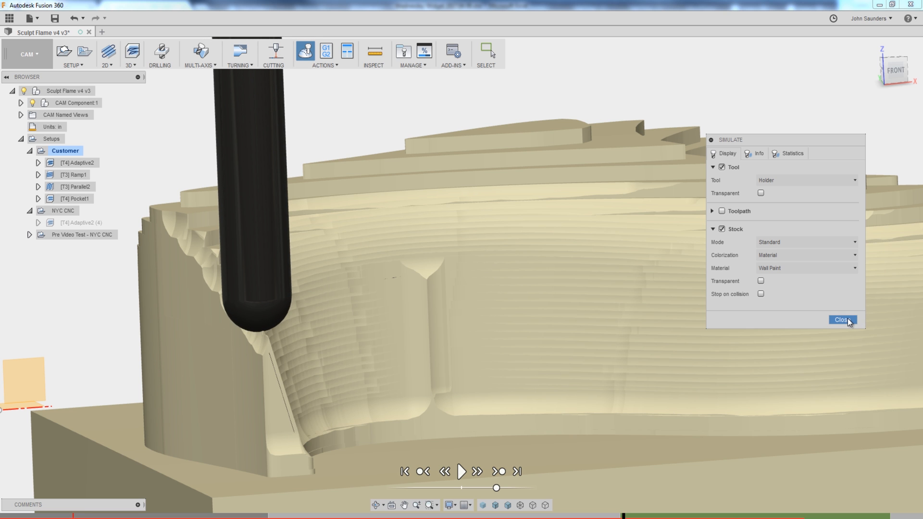
{"action": "left_click", "coordinate": [839, 319]}
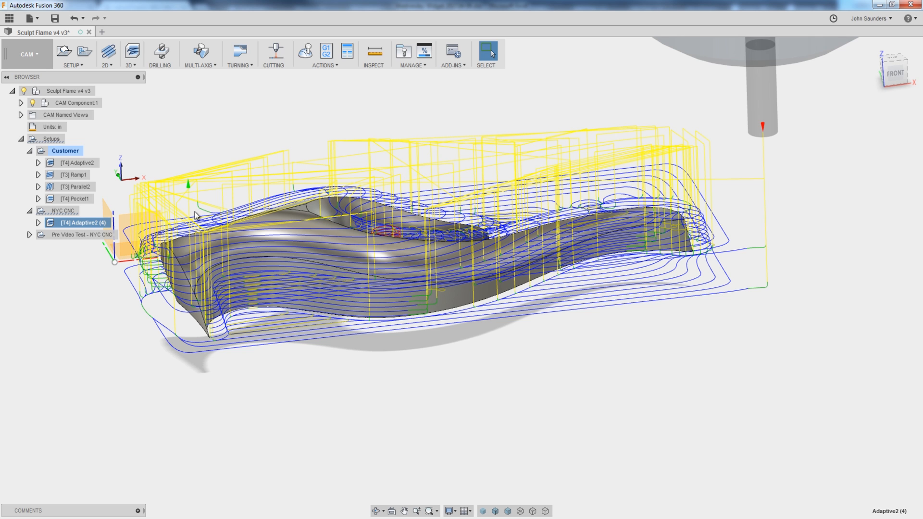
Duplicate the adaptive operation and switch the copy to the quarter-inch bull-nose tool, reviewing its definition.
{"action": "right_click", "coordinate": [79, 222]}
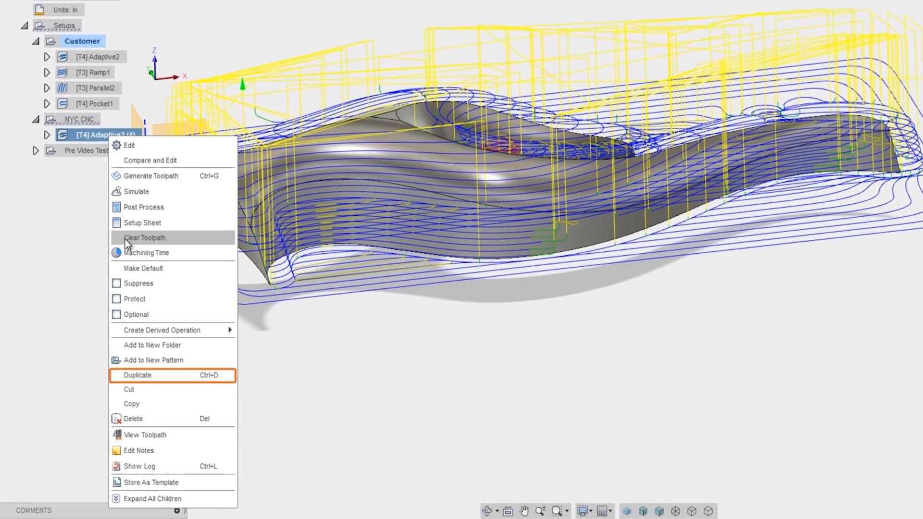
{"action": "left_click", "coordinate": [138, 375]}
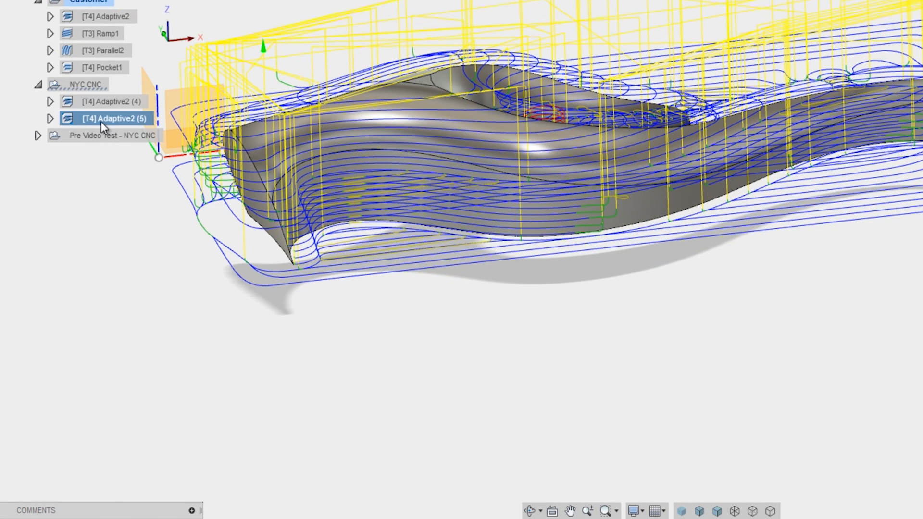
{"action": "double_click", "coordinate": [106, 118]}
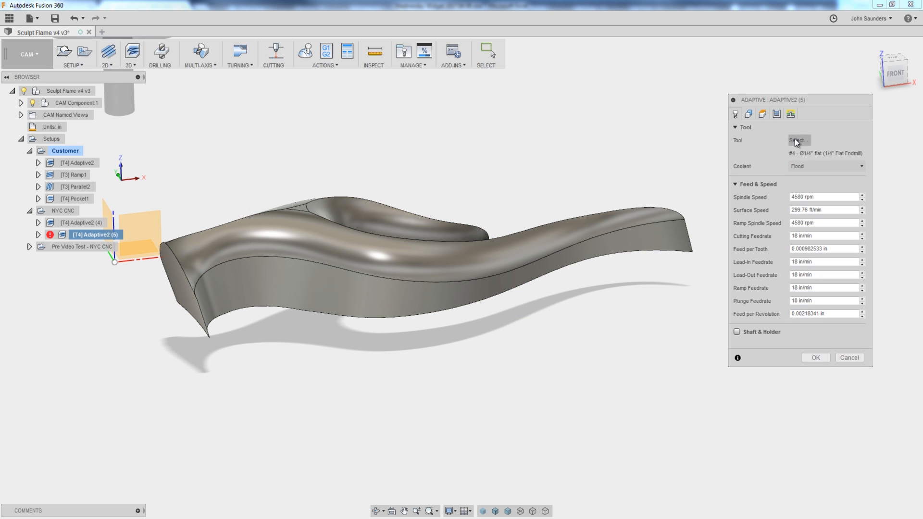
{"action": "left_click", "coordinate": [797, 141]}
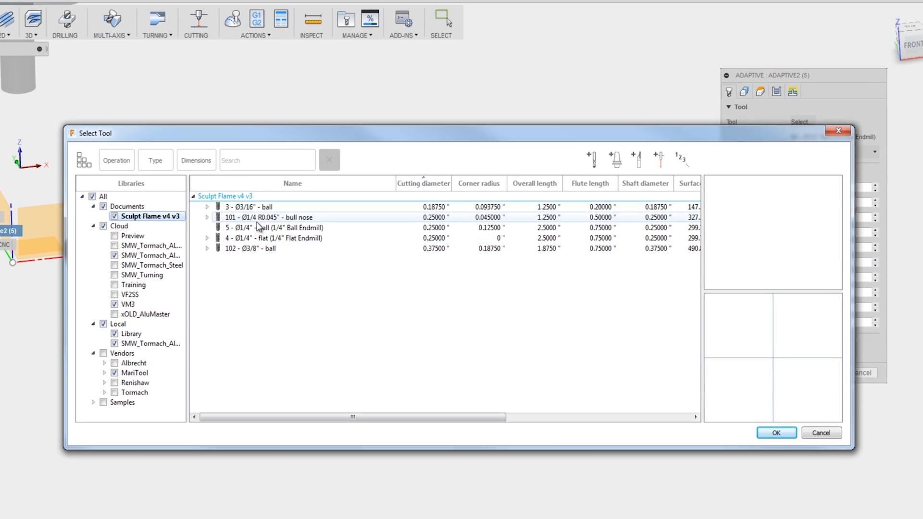
{"action": "double_click", "coordinate": [269, 217]}
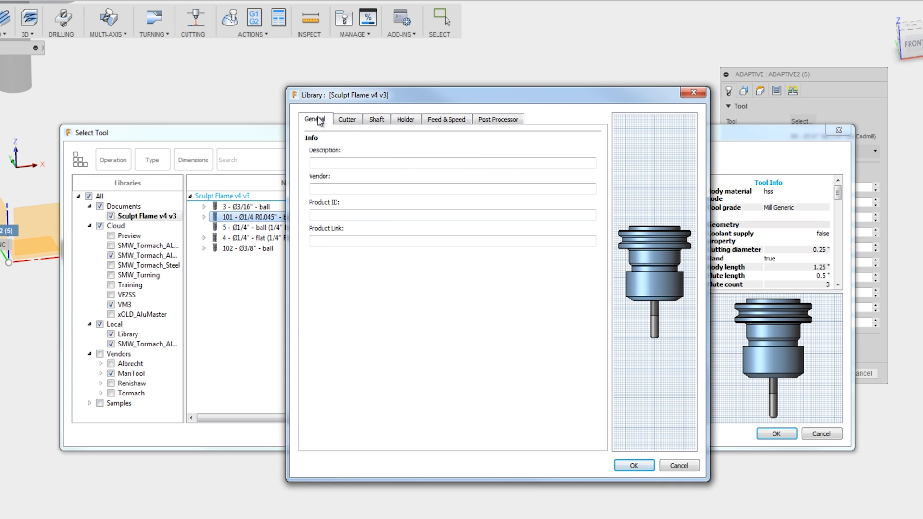
{"action": "left_click", "coordinate": [347, 119]}
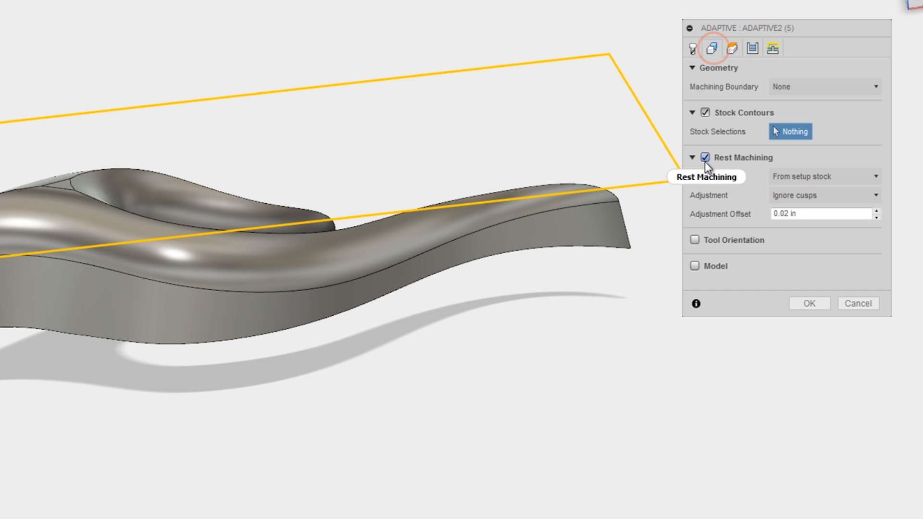
Enable rest machining from the previous operation and set stock to leave to 0.02 in.
{"action": "left_click", "coordinate": [822, 176]}
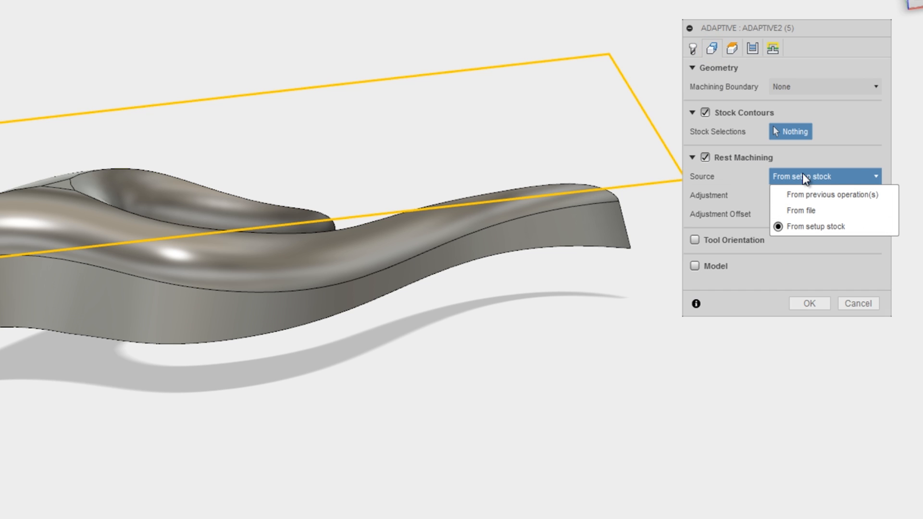
{"action": "left_click", "coordinate": [830, 194]}
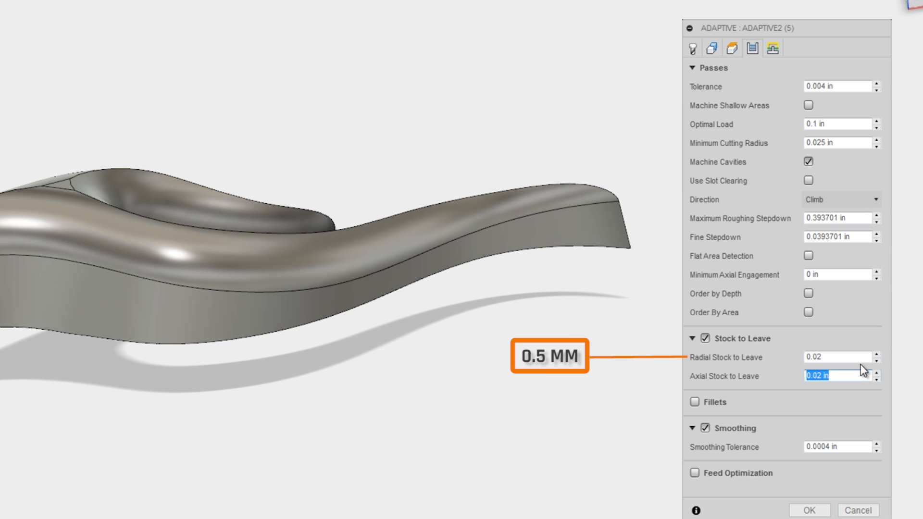
{"action": "left_click", "coordinate": [808, 510]}
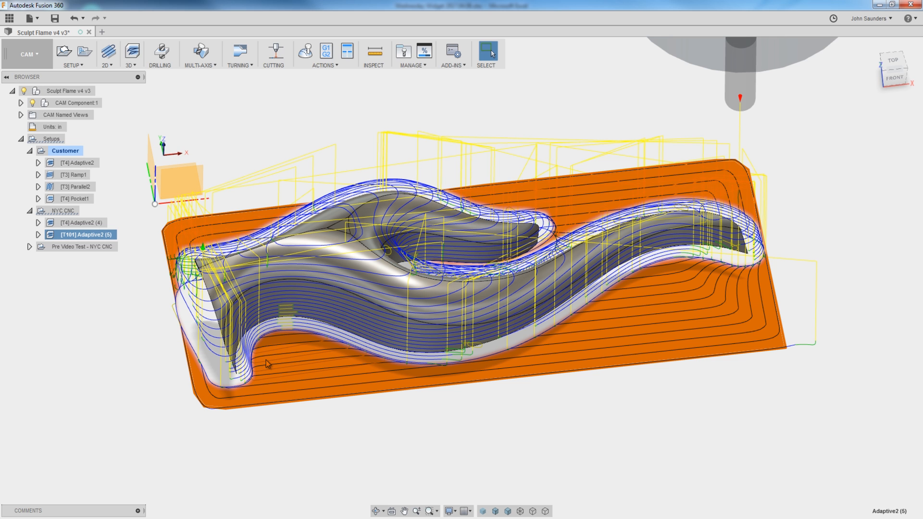
Review the T4 Adaptive2 (4) passes, confirming 0.04 in stock to leave without changes.
{"action": "left_click", "coordinate": [81, 221]}
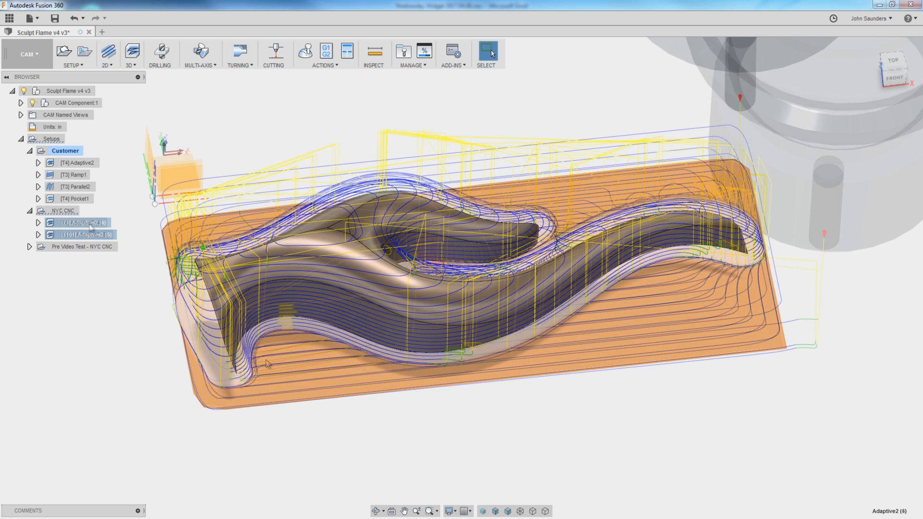
{"action": "double_click", "coordinate": [77, 222]}
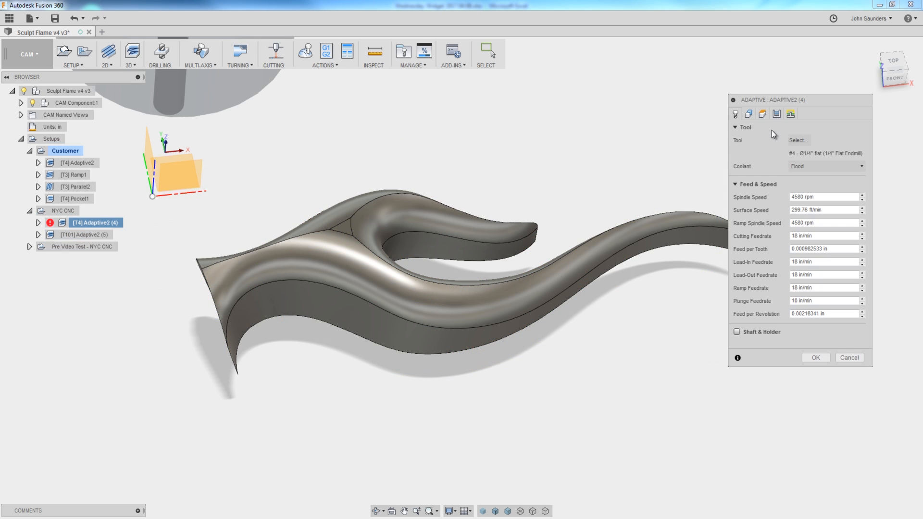
{"action": "left_click", "coordinate": [747, 113]}
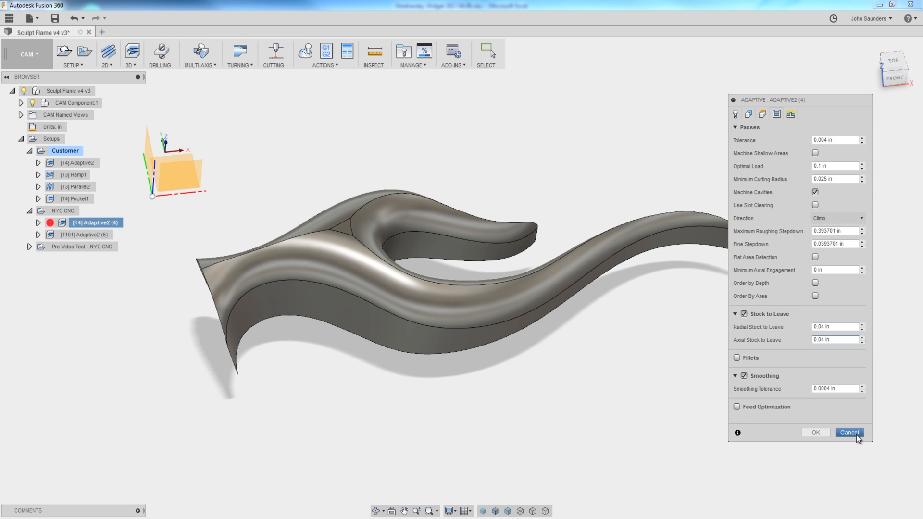
{"action": "left_click", "coordinate": [848, 432]}
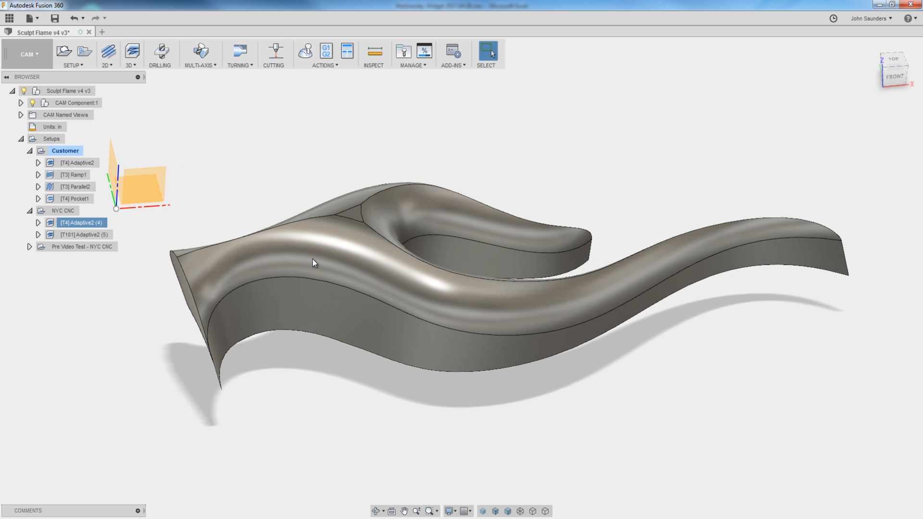
{"action": "mouse_move", "coordinate": [327, 232]}
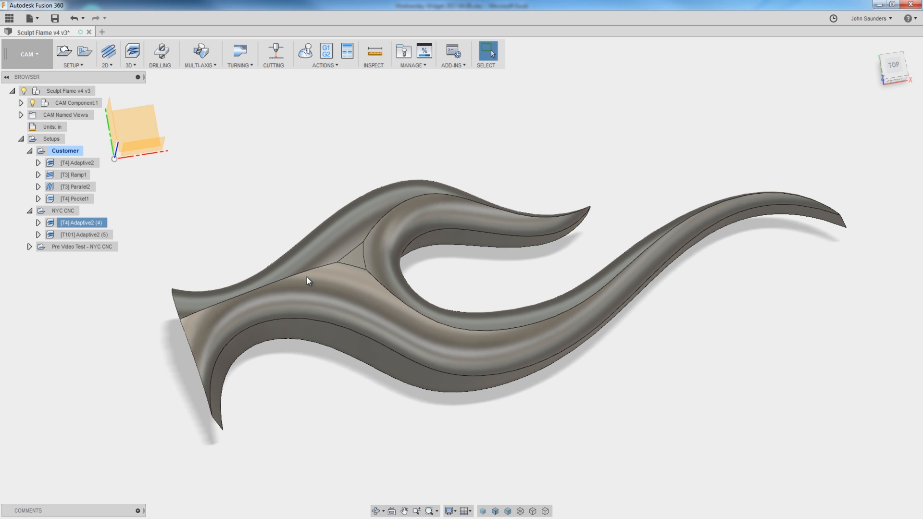
Review the T101 Adaptive2 (5) passes at 0.02 in stock to leave, then show both adaptive toolpaths together.
{"action": "double_click", "coordinate": [95, 235]}
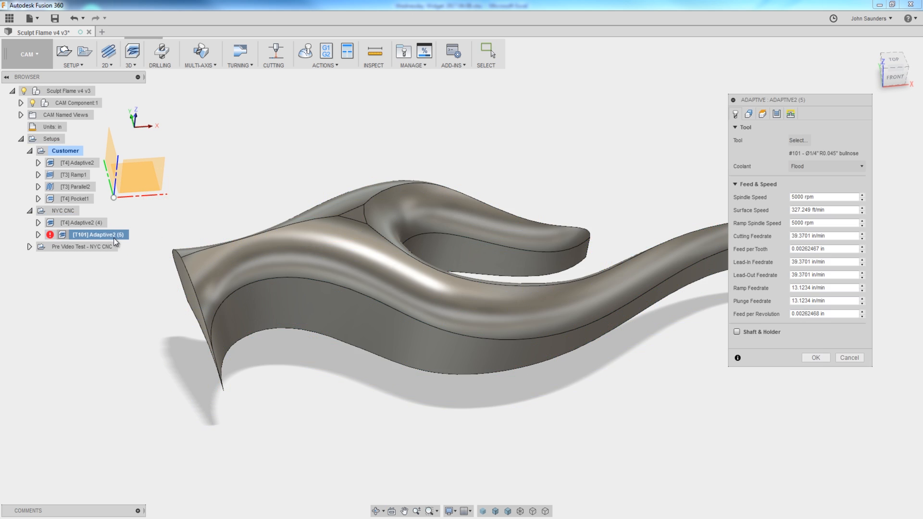
{"action": "left_click", "coordinate": [747, 113]}
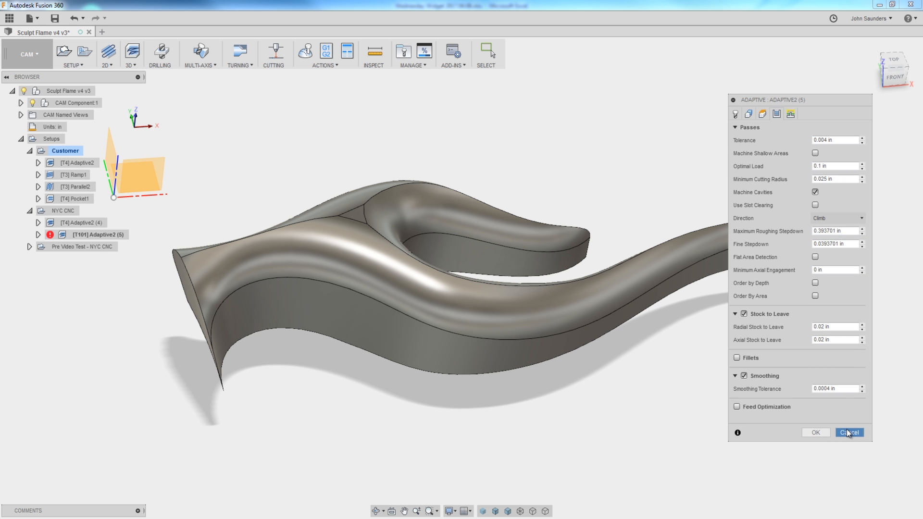
{"action": "left_click", "coordinate": [849, 432]}
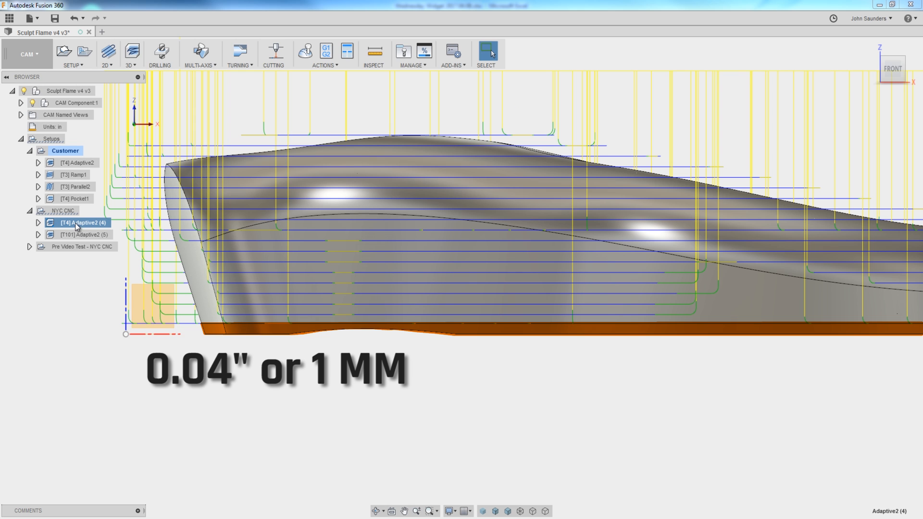
{"action": "left_click", "coordinate": [84, 234]}
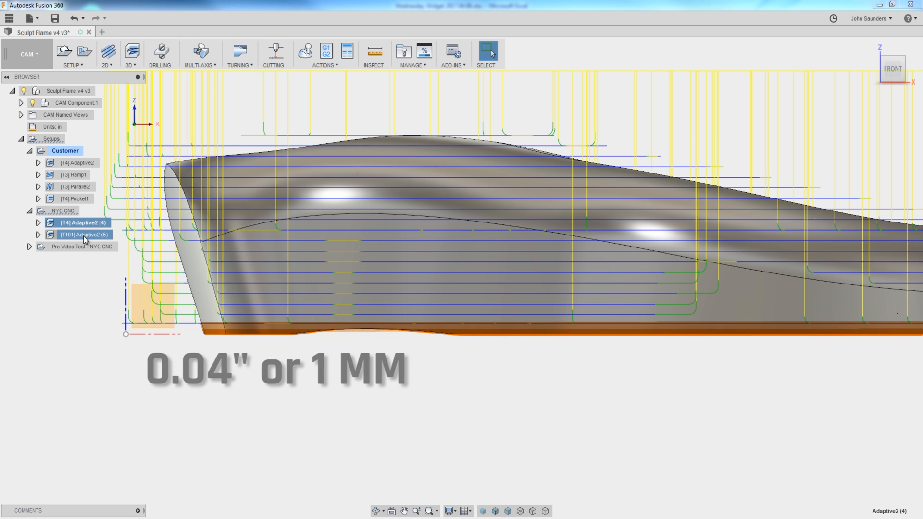
Search the NYC CNC library for 'expre' and open the CAM parameters and expressions article.
{"action": "left_click", "coordinate": [81, 235]}
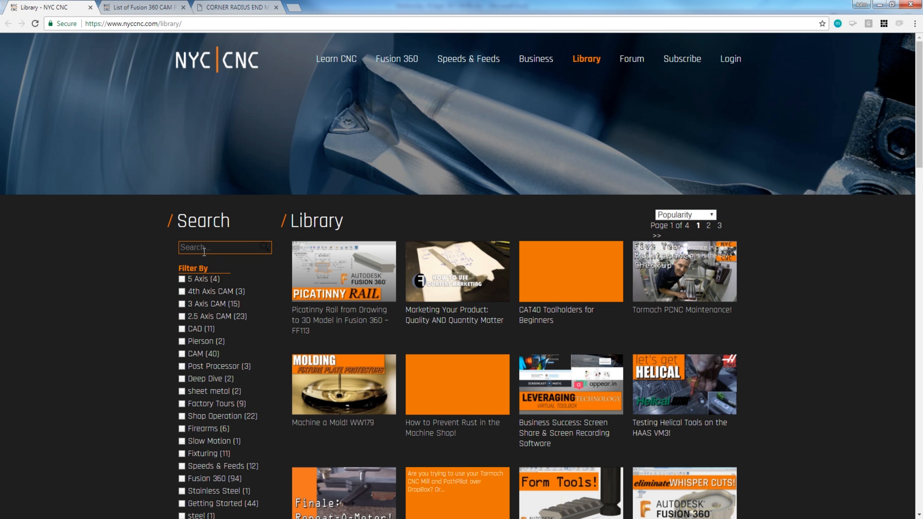
{"action": "type", "text": "expressions"}
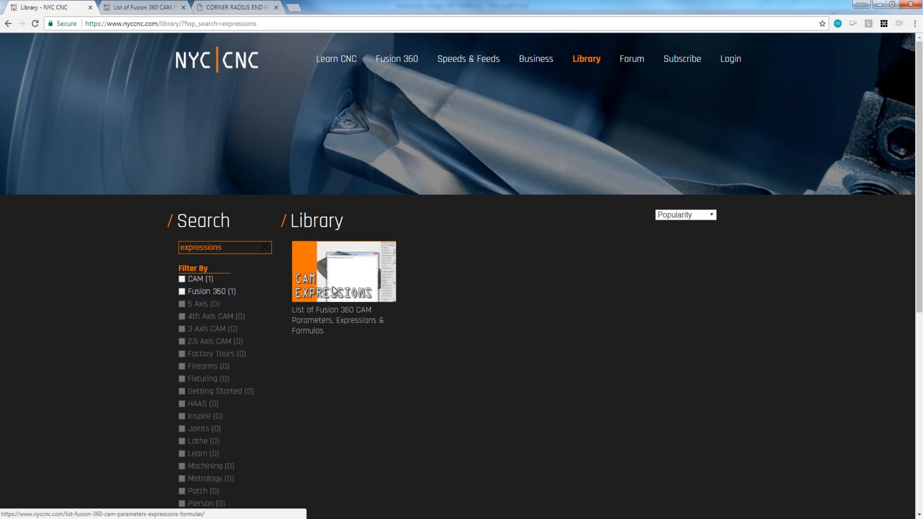
{"action": "left_click", "coordinate": [344, 271]}
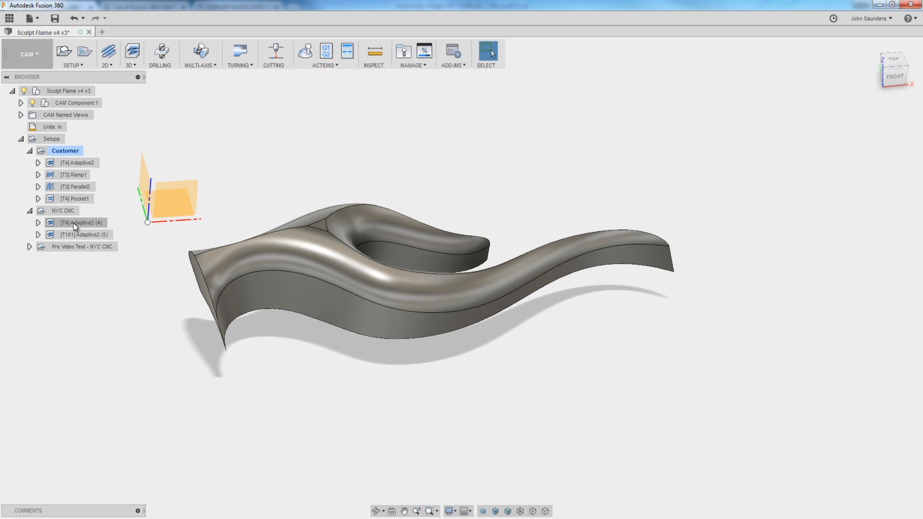
Set T4 Adaptive2 (4)'s bottom height offset to -verticalStockToLeave and regenerate.
{"action": "left_click", "coordinate": [81, 222]}
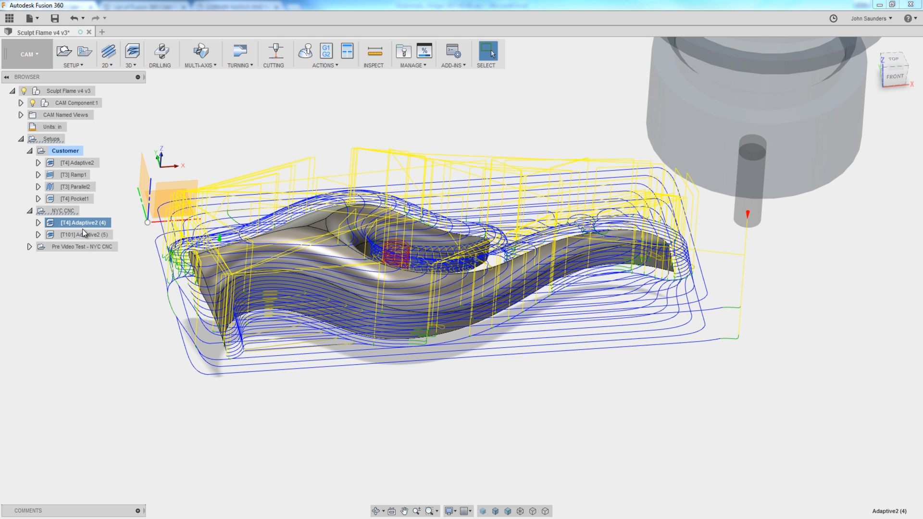
{"action": "double_click", "coordinate": [77, 222]}
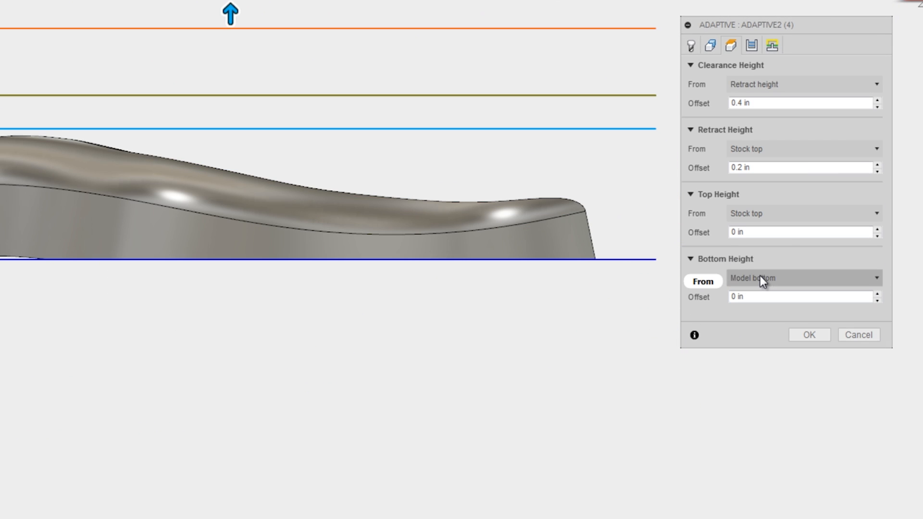
{"action": "left_click", "coordinate": [801, 296]}
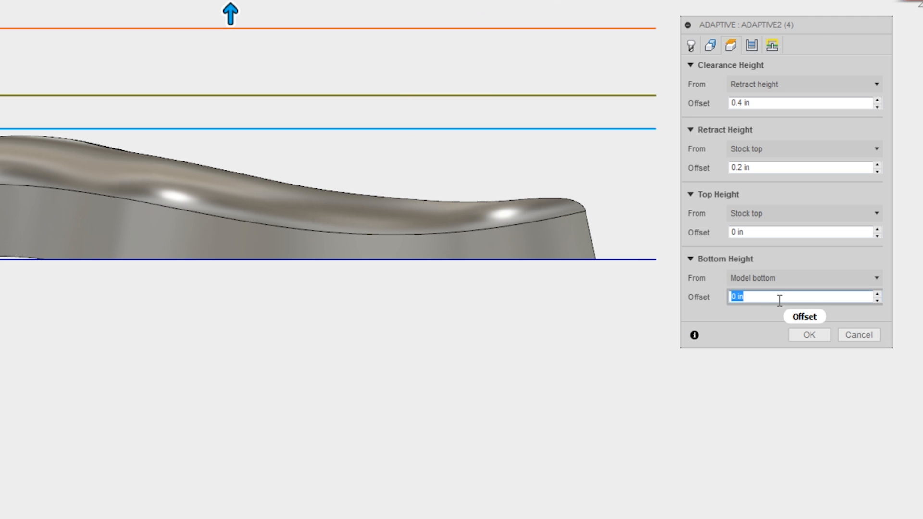
{"action": "mouse_move", "coordinate": [779, 297]}
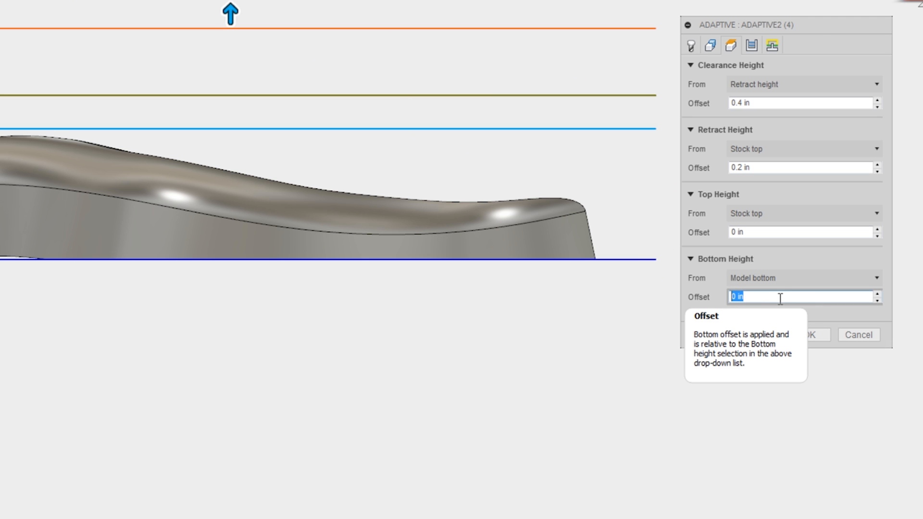
{"action": "type", "text": "-verticalStockToLeave"}
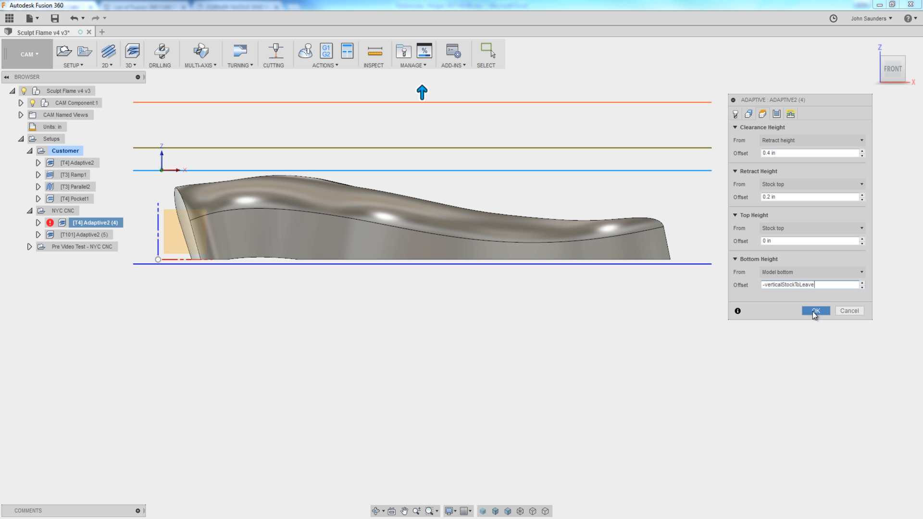
{"action": "left_click", "coordinate": [815, 310]}
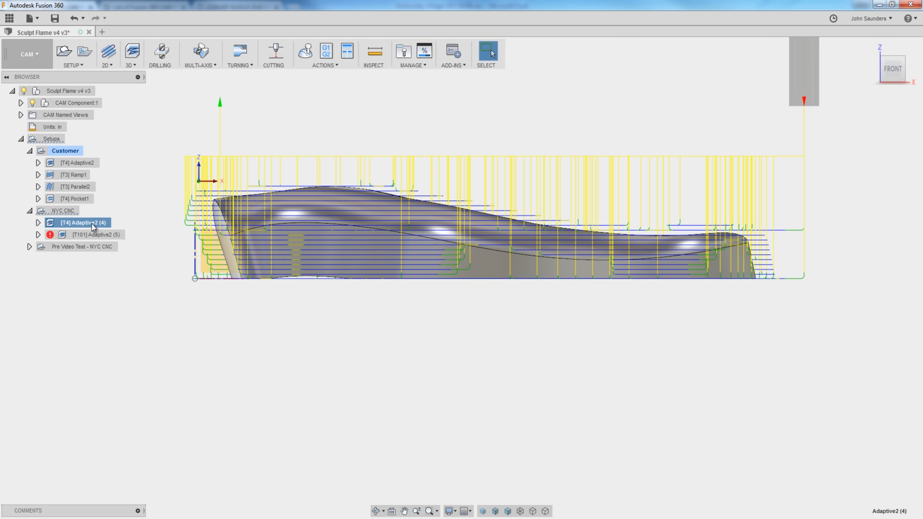
{"action": "double_click", "coordinate": [81, 222]}
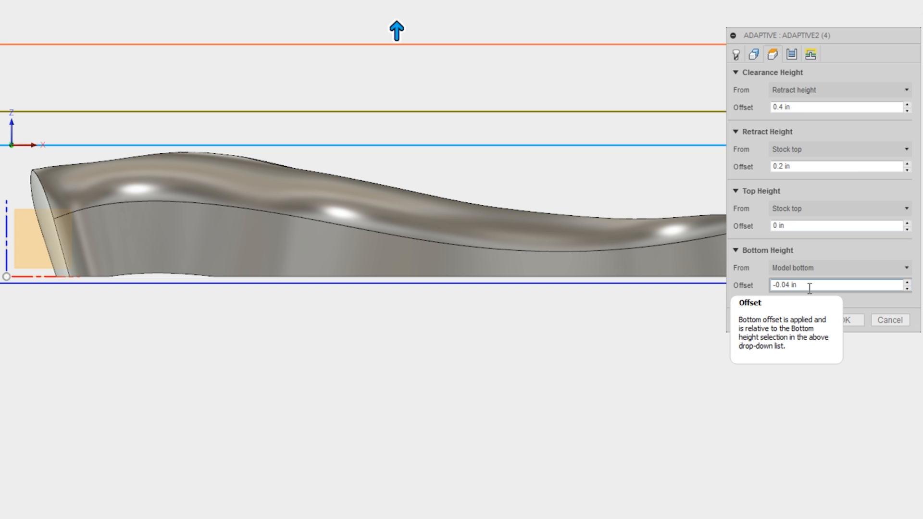
{"action": "right_click", "coordinate": [835, 285]}
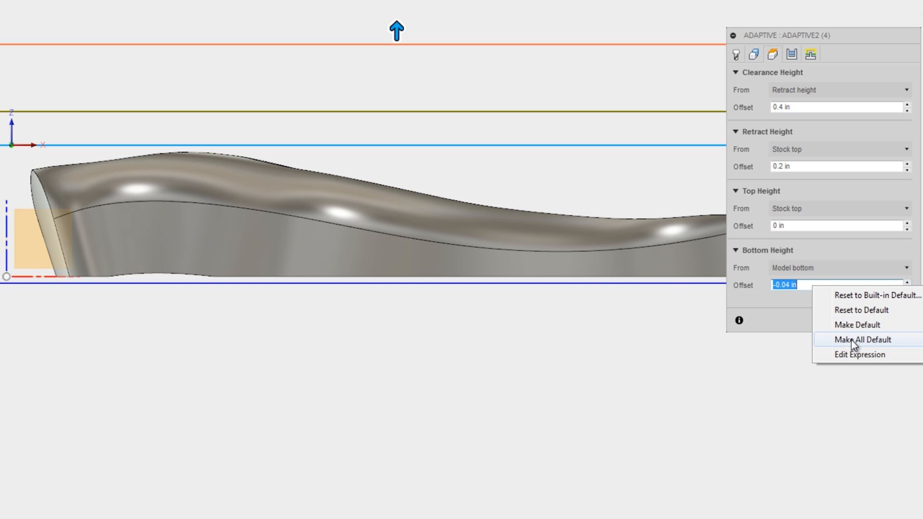
{"action": "left_click", "coordinate": [859, 355]}
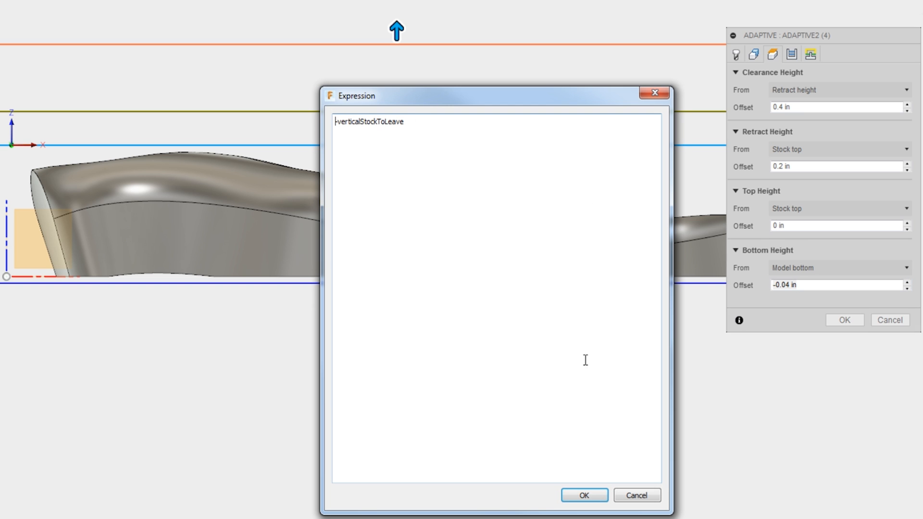
{"action": "left_click", "coordinate": [636, 495]}
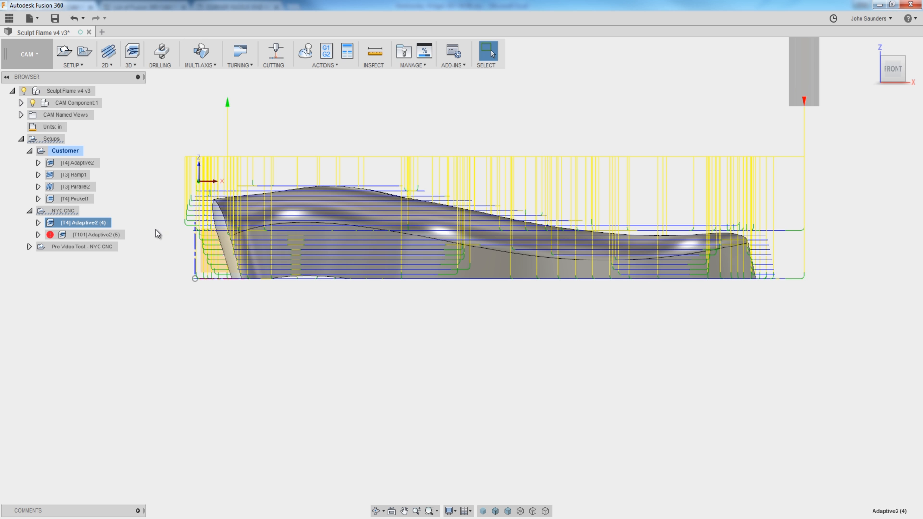
{"action": "double_click", "coordinate": [80, 222]}
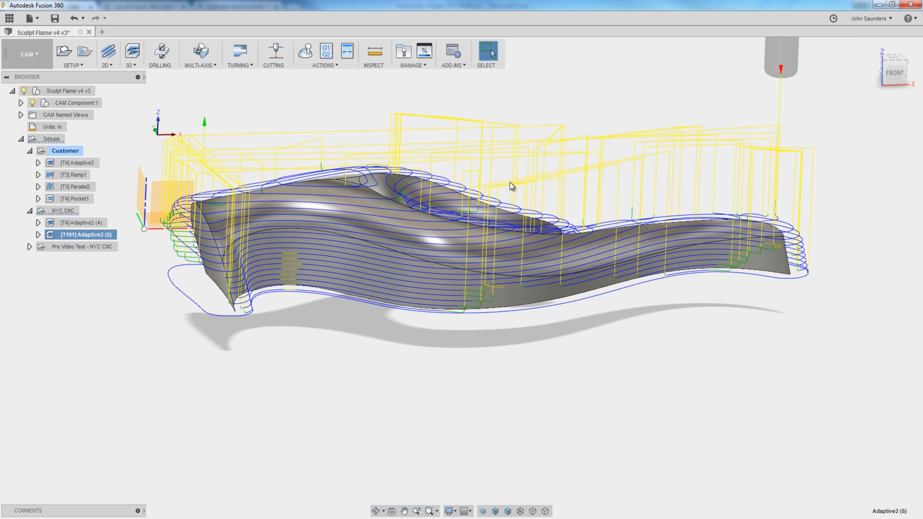
Simulate both NYC CNC adaptive operations so the flame is roughed out of the stock.
{"action": "left_click_drag", "start_coordinate": [510, 185], "coordinate": [277, 346]}
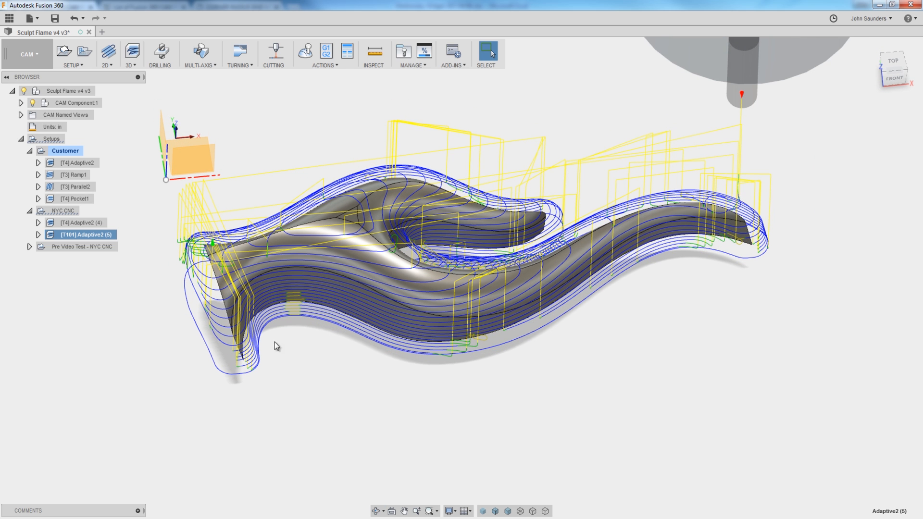
{"action": "mouse_move", "coordinate": [103, 216]}
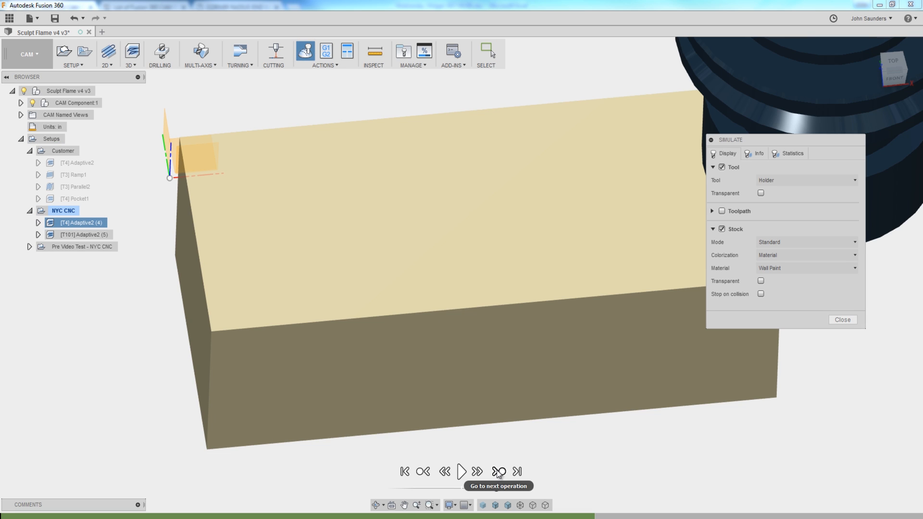
{"action": "left_click", "coordinate": [497, 471]}
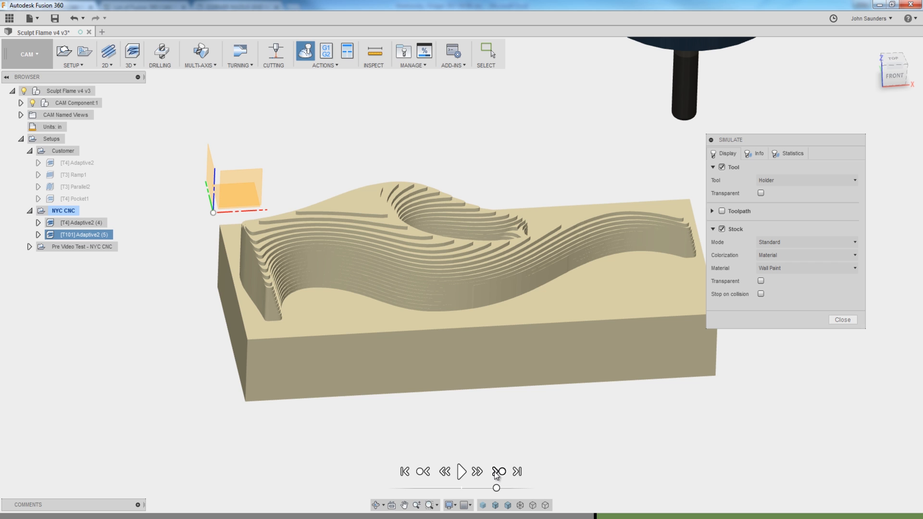
{"action": "left_click", "coordinate": [463, 471]}
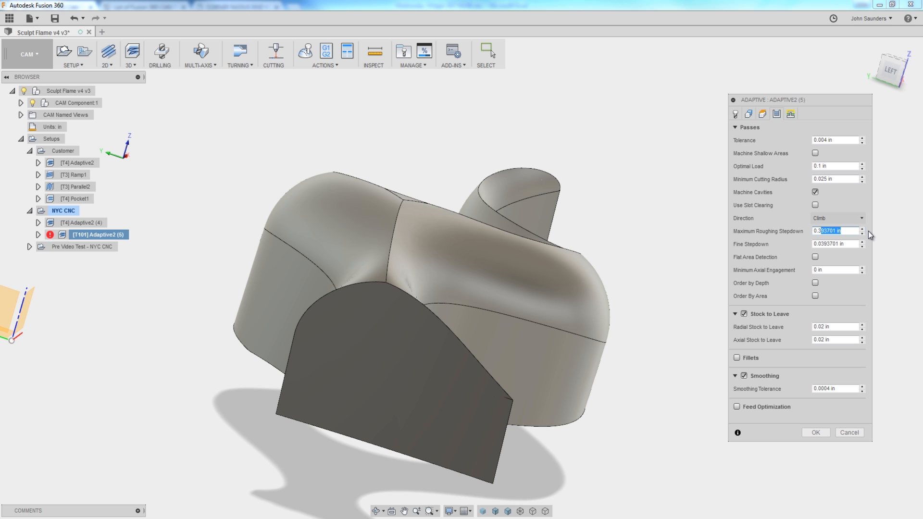
Set the second adaptive's maximum roughing stepdown to 0.25 in and simulate the roughed stock.
{"action": "type", "text": "0.25"}
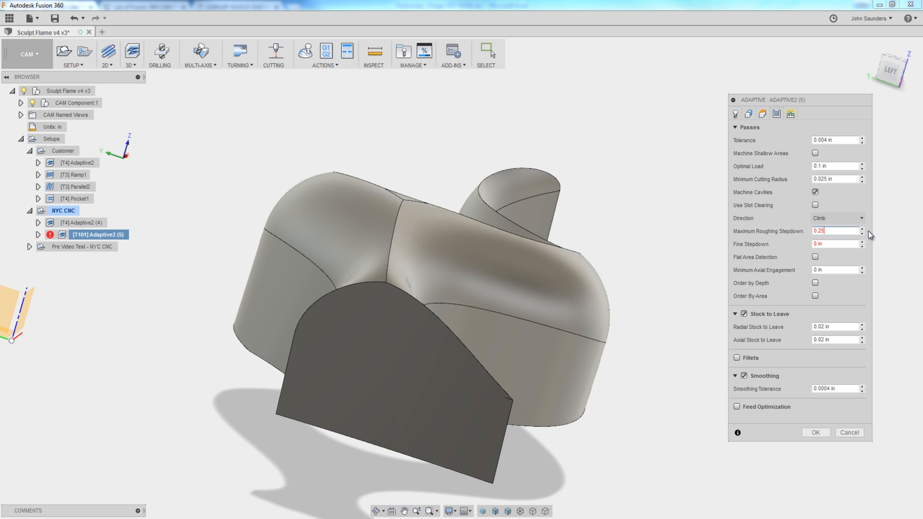
{"action": "left_click", "coordinate": [832, 243]}
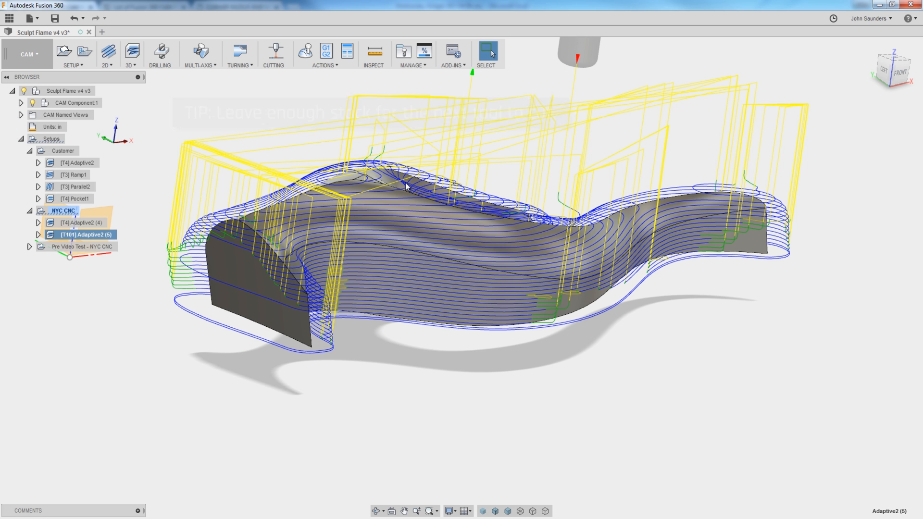
{"action": "left_click", "coordinate": [63, 211]}
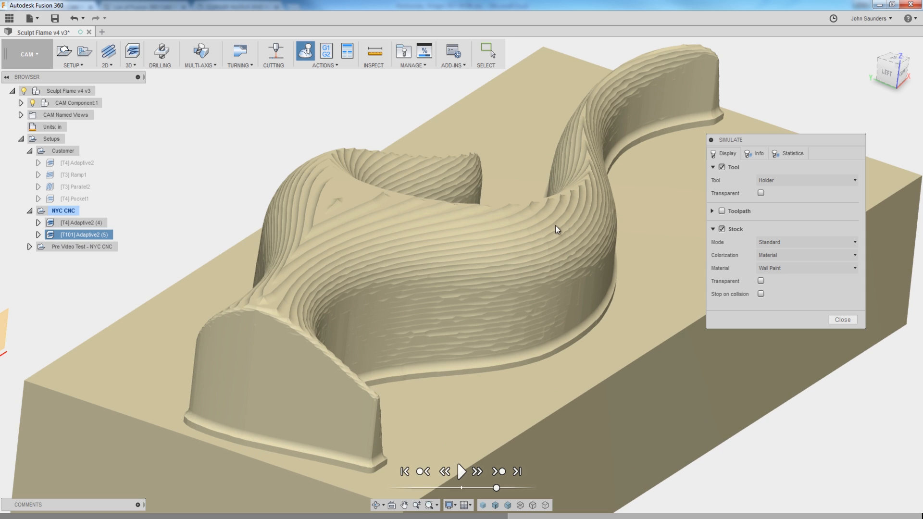
{"action": "mouse_move", "coordinate": [566, 237]}
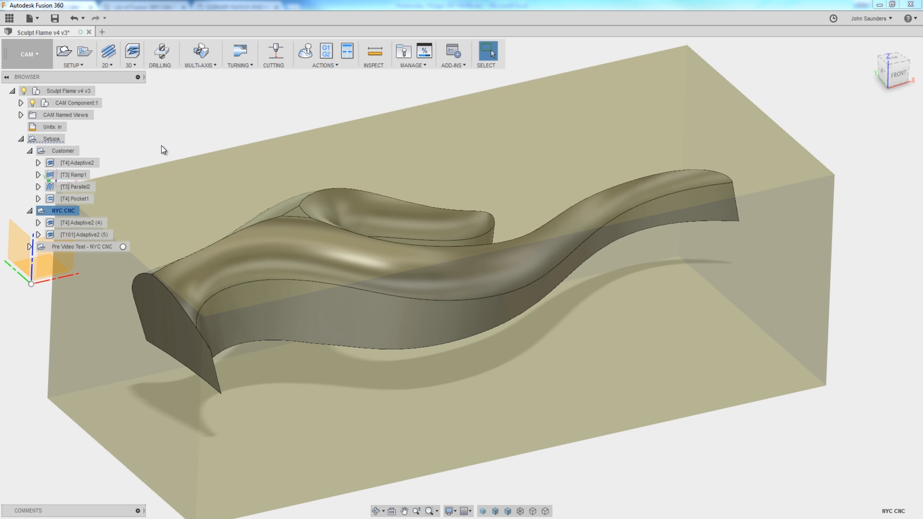
Add a Scallop finishing operation using the 102 - Ø3/8" ball end mill.
{"action": "left_click", "coordinate": [130, 54]}
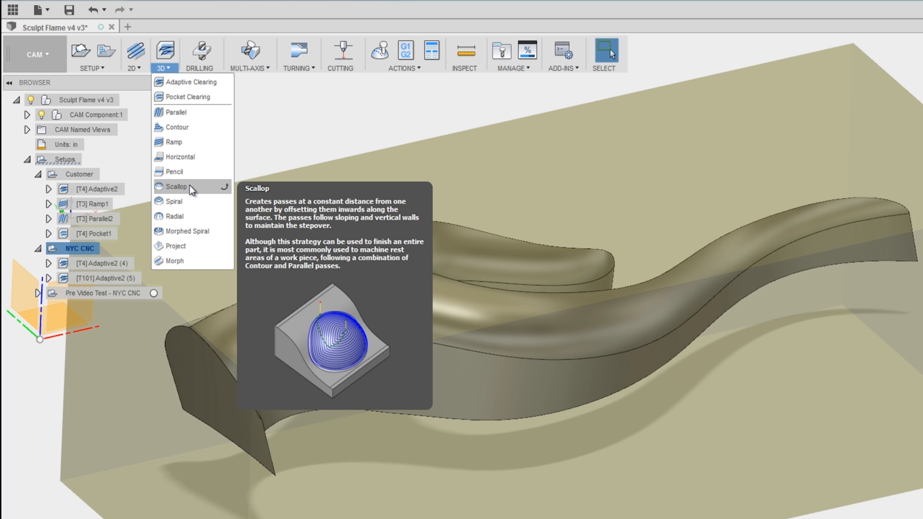
{"action": "left_click", "coordinate": [175, 185]}
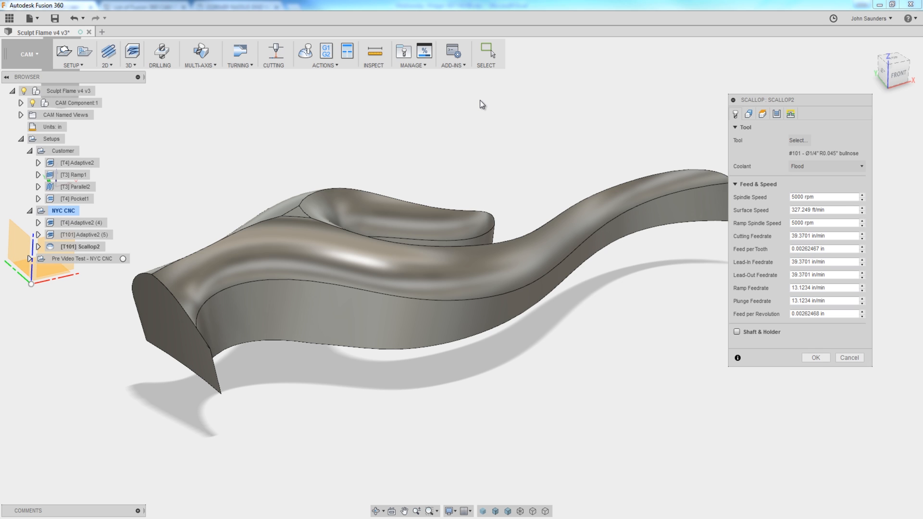
{"action": "mouse_move", "coordinate": [481, 107]}
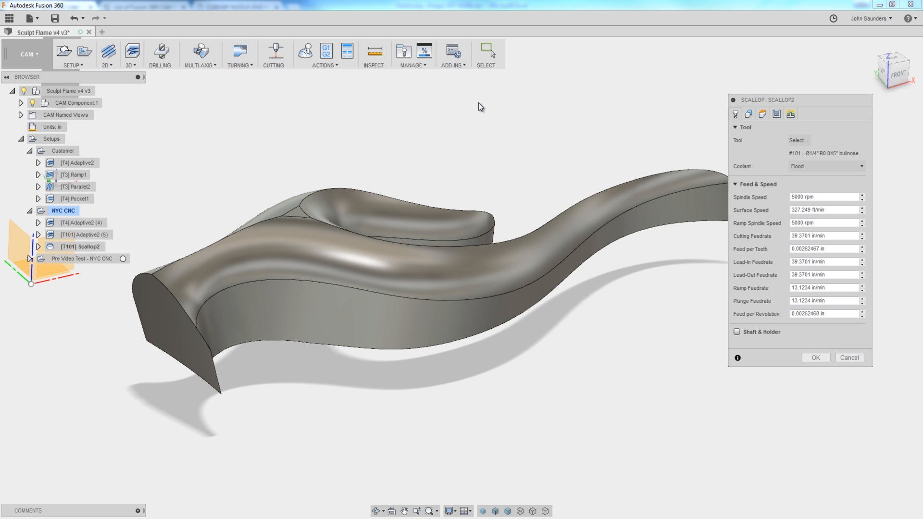
{"action": "mouse_move", "coordinate": [699, 140]}
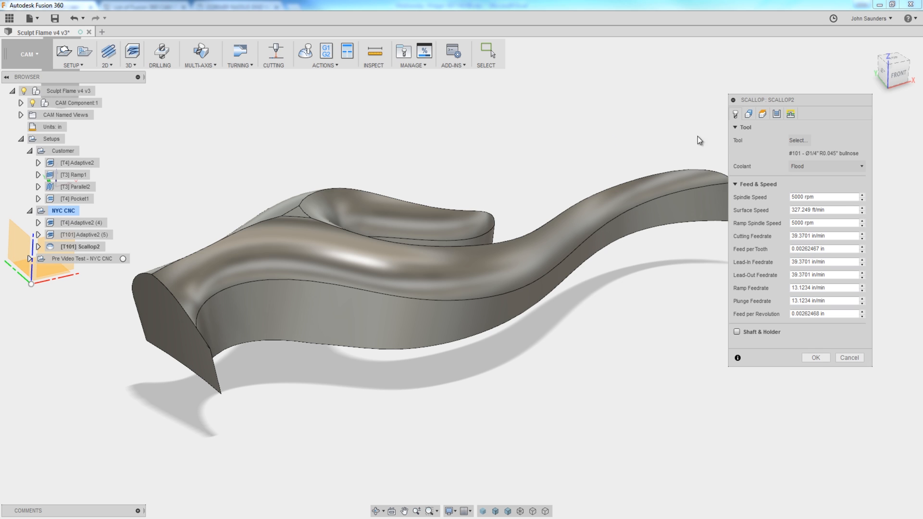
{"action": "left_click", "coordinate": [797, 140]}
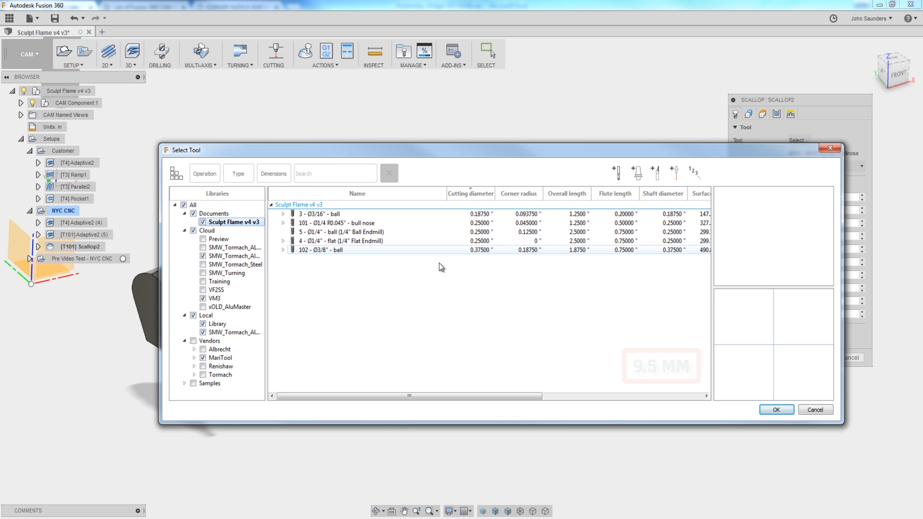
{"action": "left_click", "coordinate": [319, 250]}
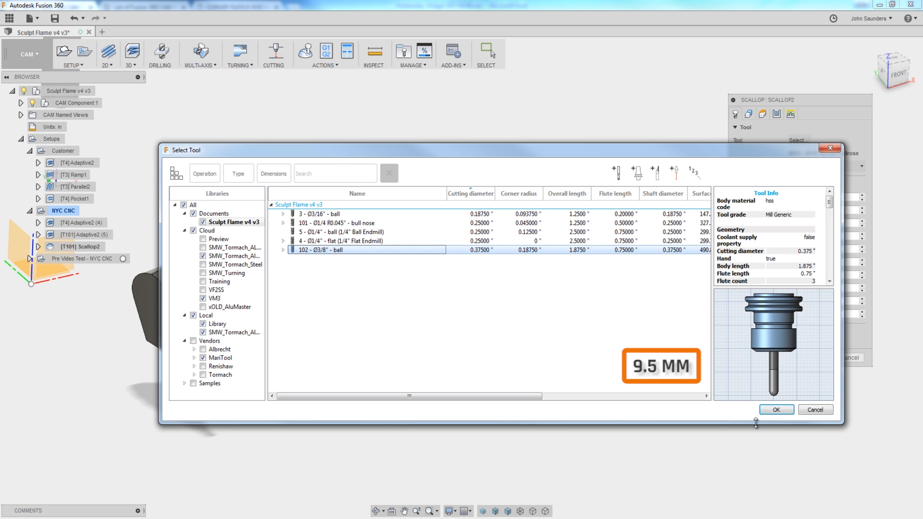
{"action": "left_click", "coordinate": [775, 410]}
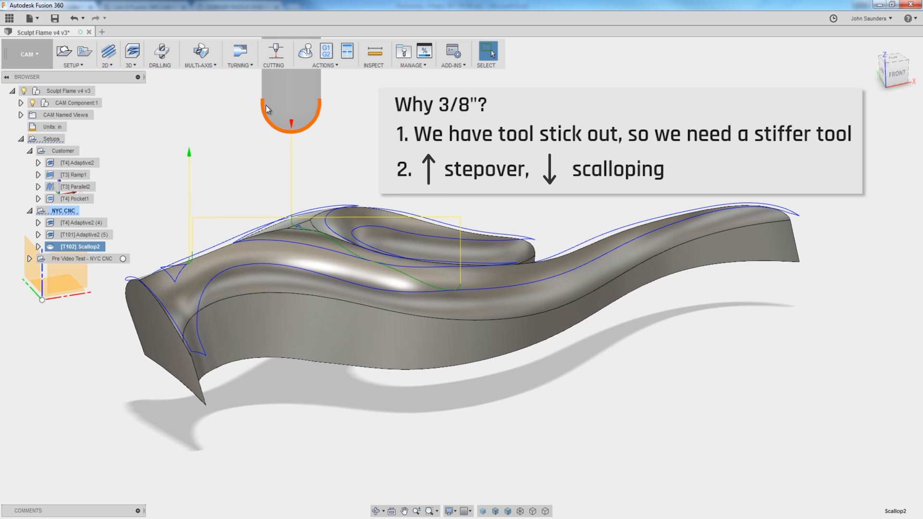
{"action": "mouse_move", "coordinate": [282, 135]}
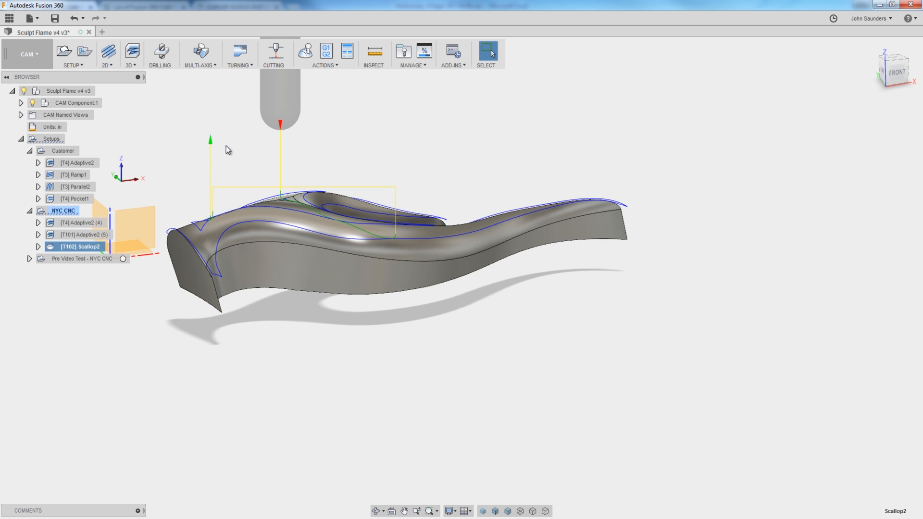
Review Scallop2's passes with the 0.05 in stepover and close it to regenerate.
{"action": "double_click", "coordinate": [81, 246]}
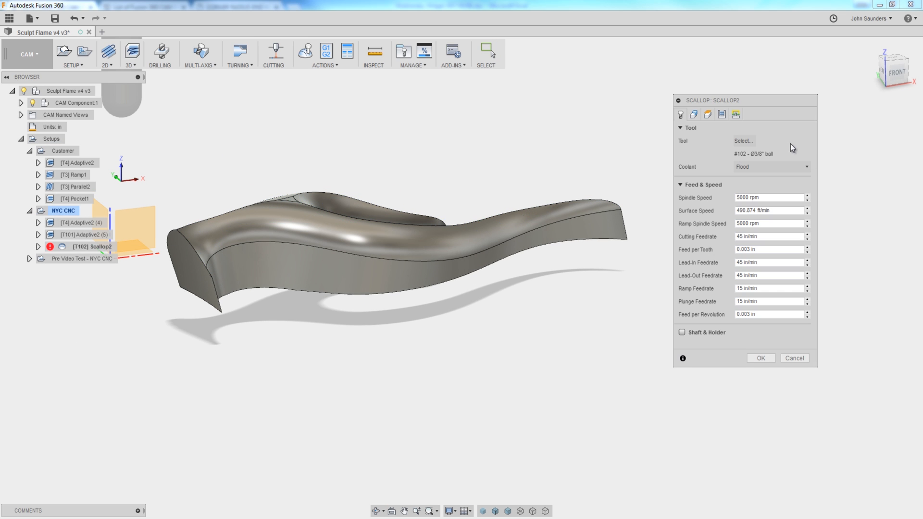
{"action": "left_click", "coordinate": [708, 115]}
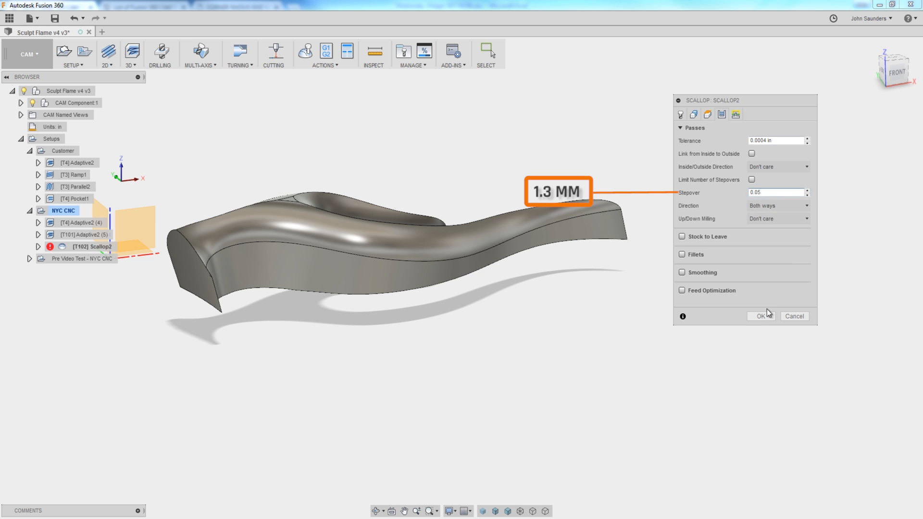
{"action": "left_click", "coordinate": [759, 316]}
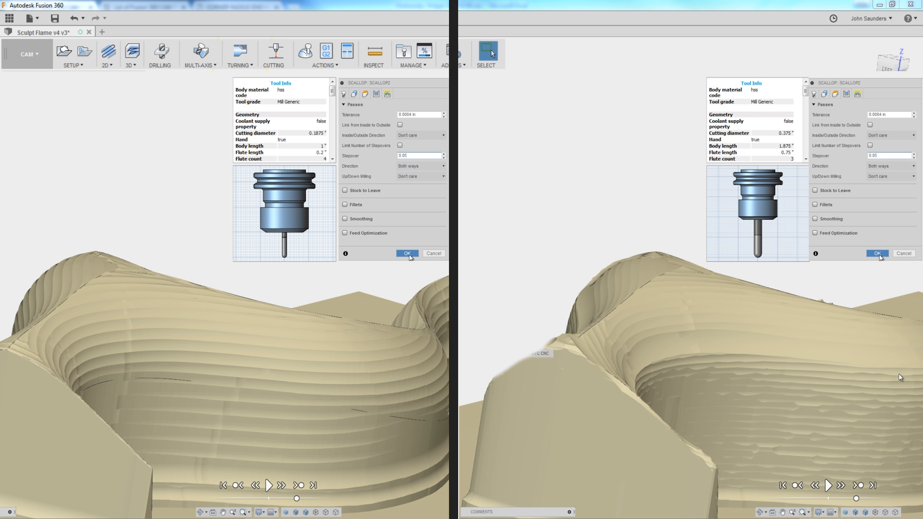
{"action": "left_click", "coordinate": [406, 253]}
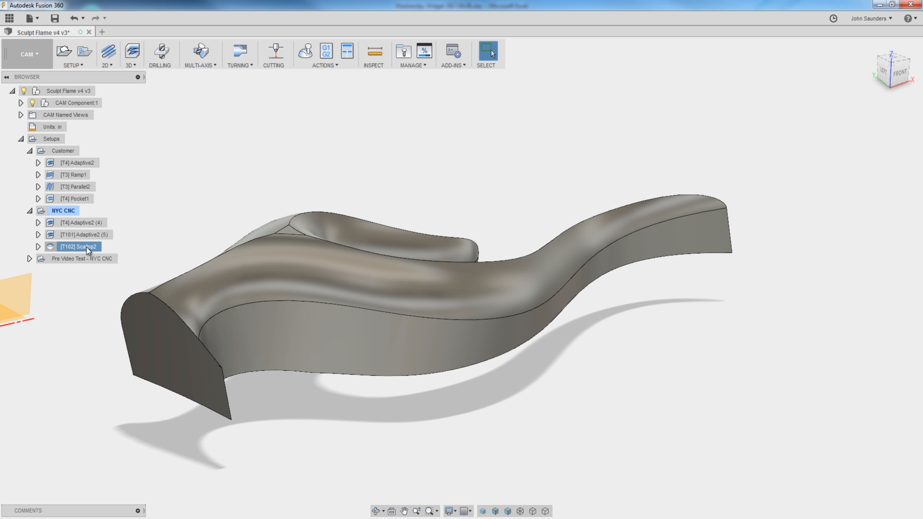
{"action": "double_click", "coordinate": [77, 246]}
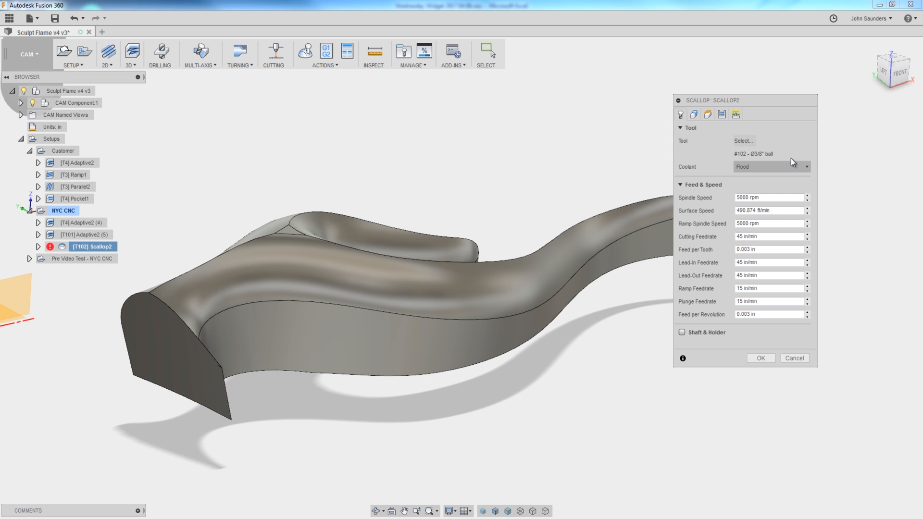
{"action": "left_click", "coordinate": [707, 115]}
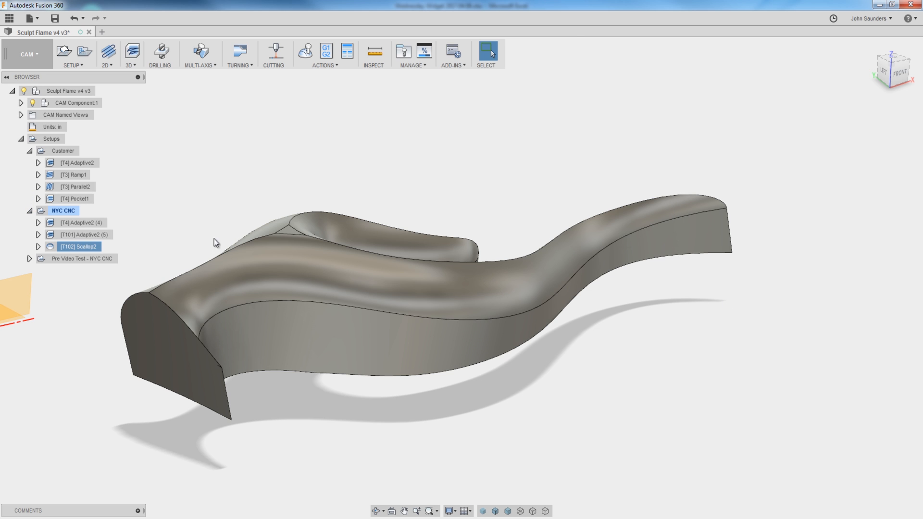
Simulate Scallop2 with its toolpath lines shown over the flame surface.
{"action": "left_click", "coordinate": [78, 246]}
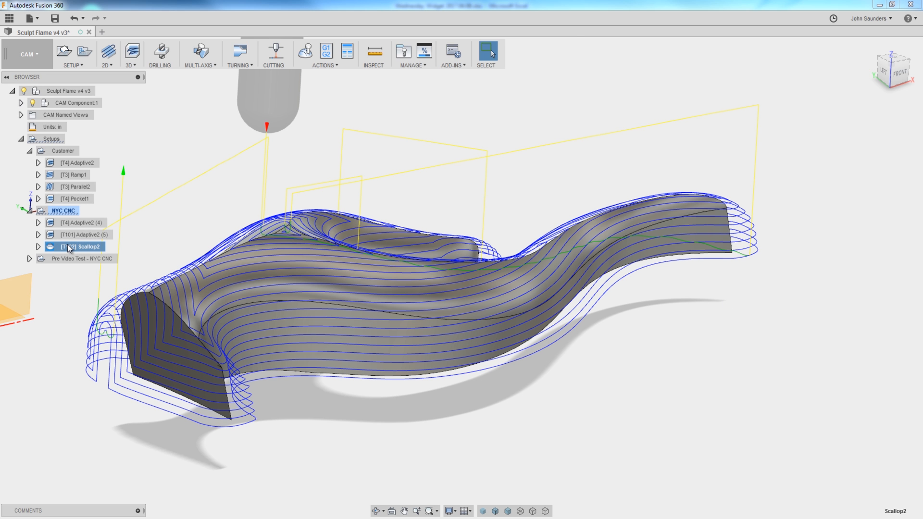
{"action": "left_click", "coordinate": [304, 50]}
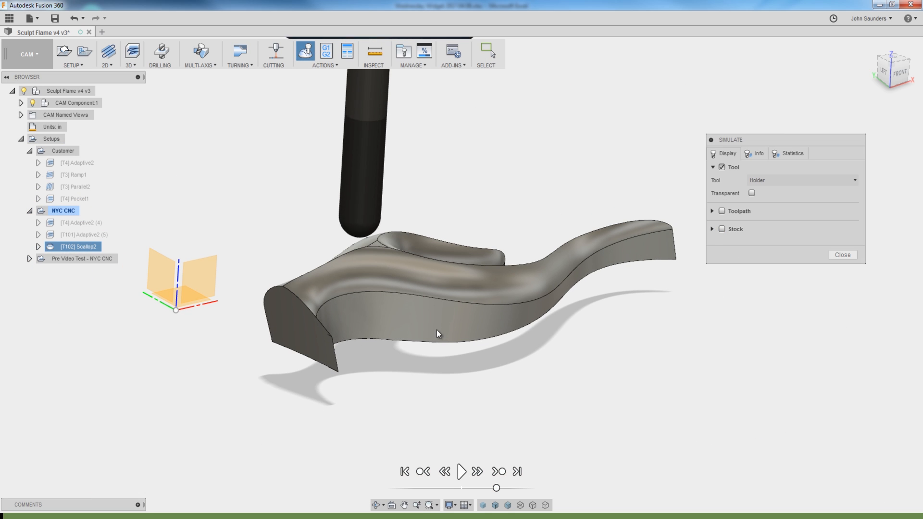
{"action": "left_click", "coordinate": [720, 210]}
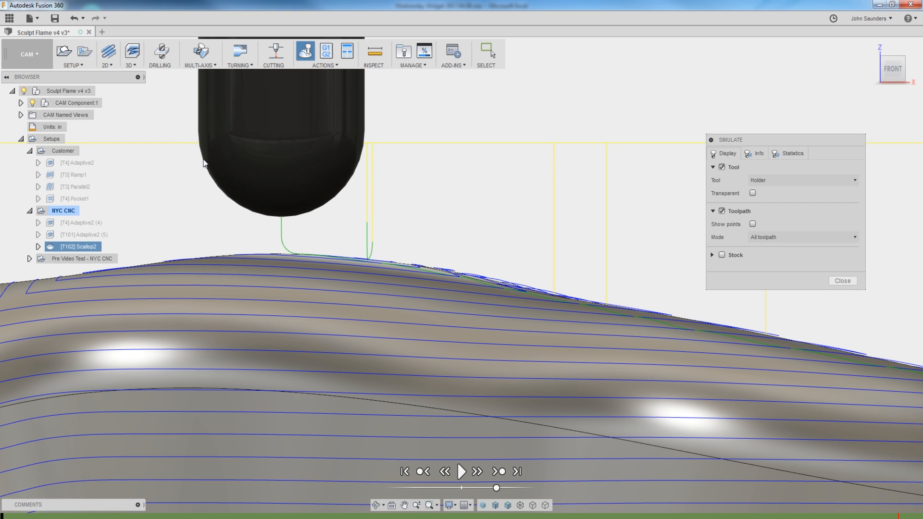
Replay the Scallop2 simulation and orbit to watch the passes wrap the sculpture.
{"action": "left_click", "coordinate": [841, 281]}
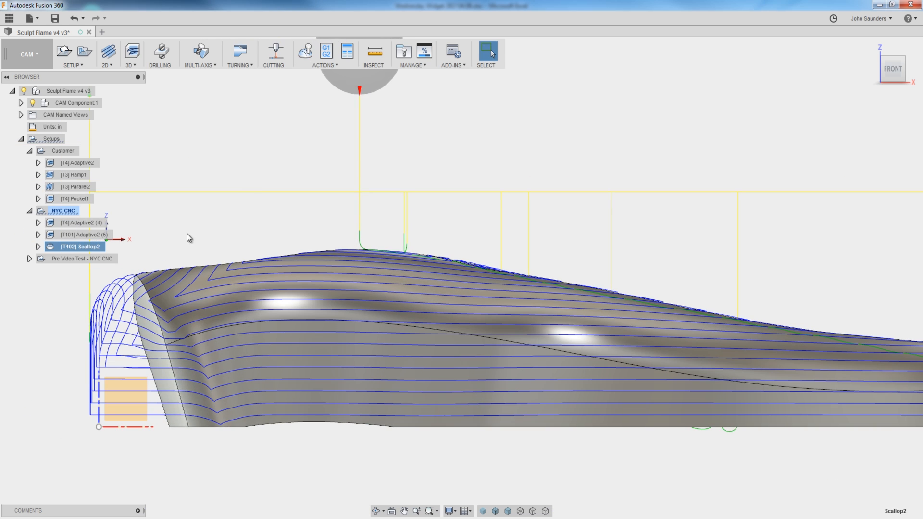
{"action": "right_click", "coordinate": [80, 246]}
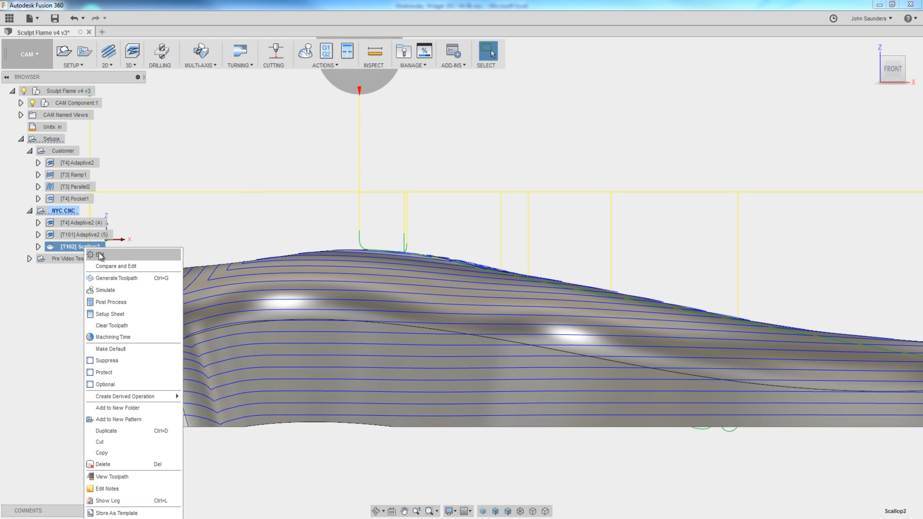
{"action": "left_click", "coordinate": [99, 253]}
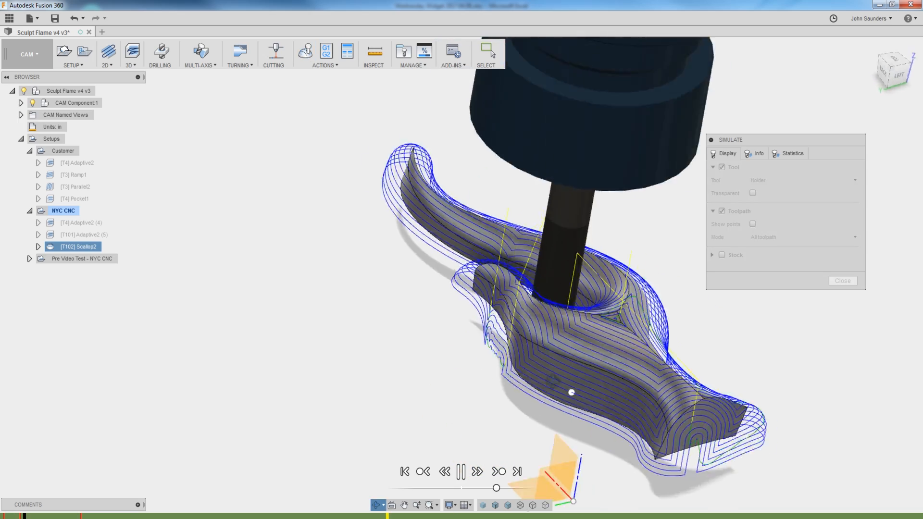
{"action": "left_click_drag", "start_coordinate": [571, 392], "coordinate": [462, 351]}
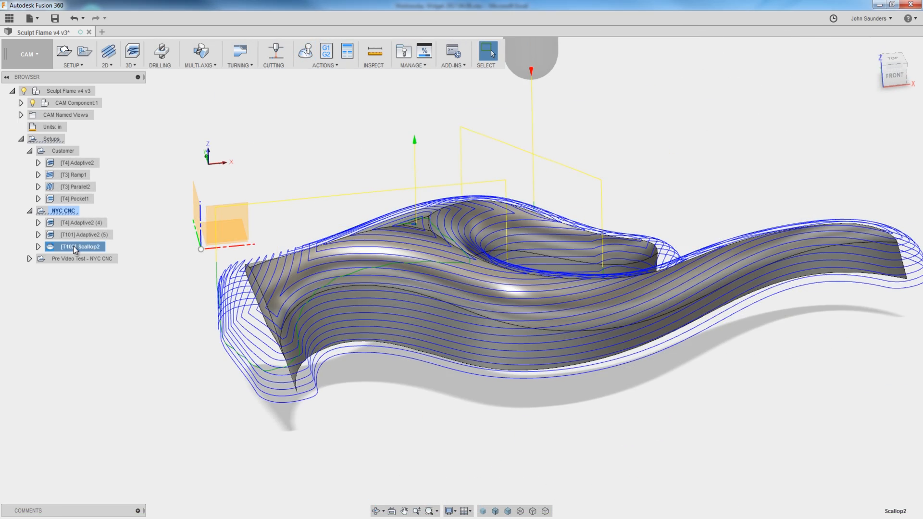
Show the individual toolpath points of the Scallop2 copy in the simulation.
{"action": "right_click", "coordinate": [79, 246]}
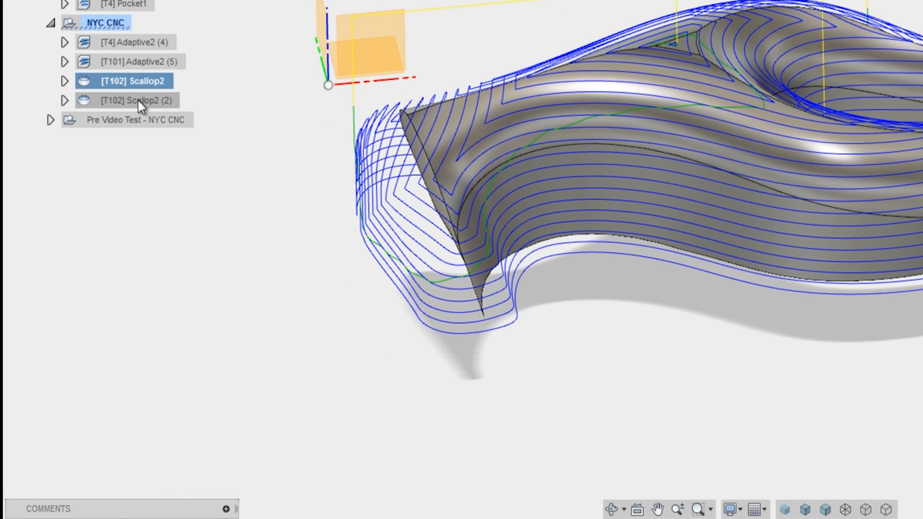
{"action": "double_click", "coordinate": [136, 99]}
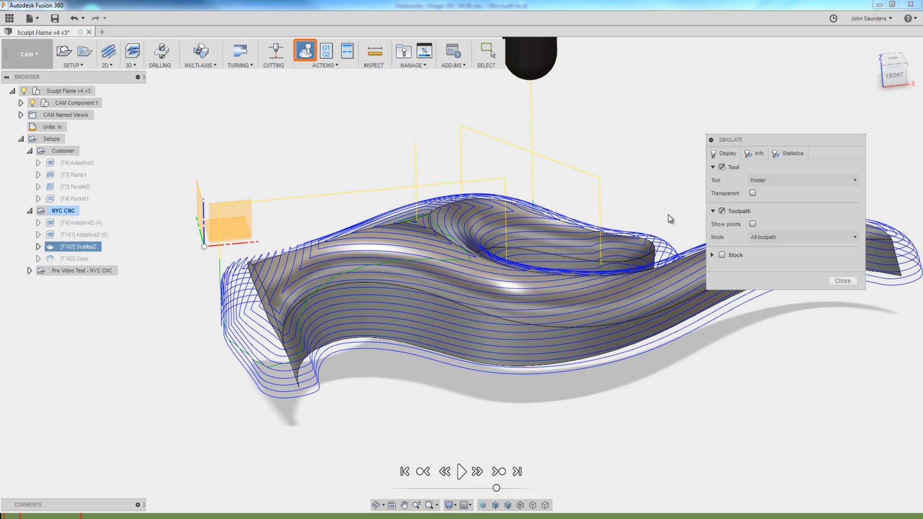
{"action": "left_click", "coordinate": [752, 224]}
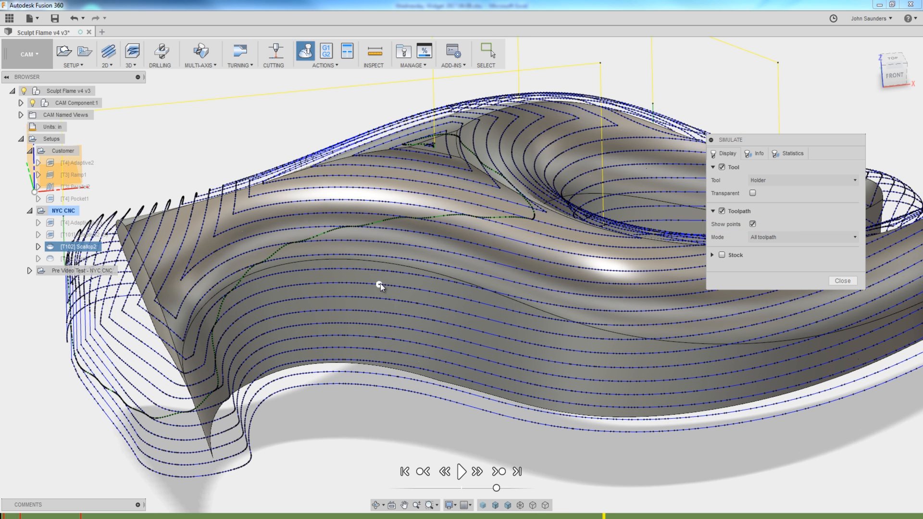
{"action": "mouse_move", "coordinate": [224, 327]}
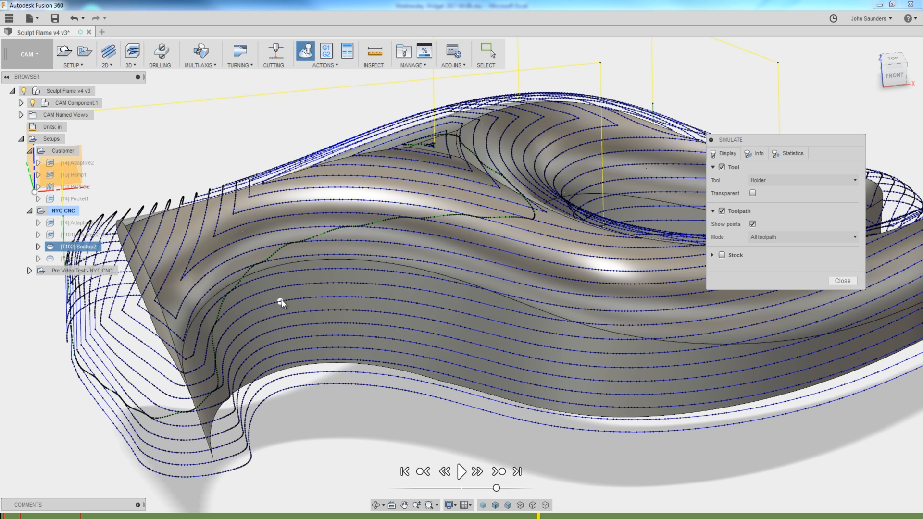
{"action": "mouse_move", "coordinate": [338, 305]}
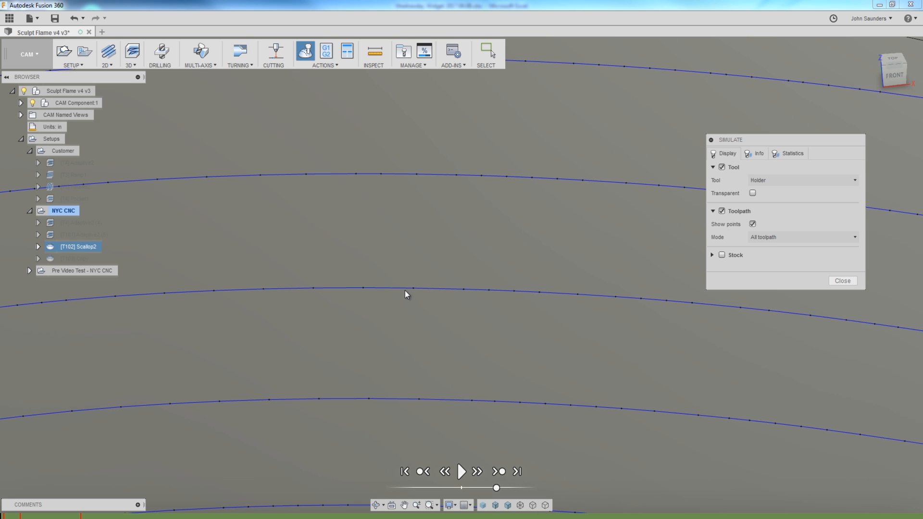
{"action": "mouse_move", "coordinate": [377, 287]}
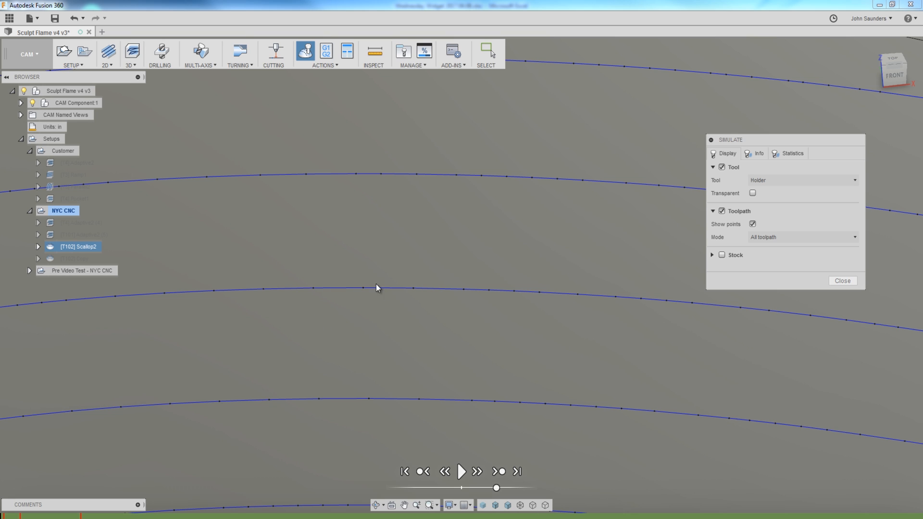
{"action": "mouse_move", "coordinate": [317, 295]}
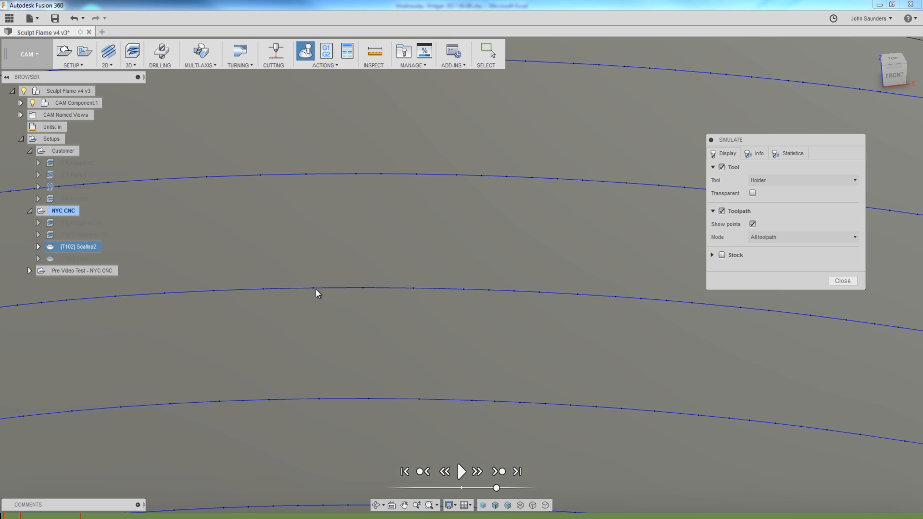
{"action": "mouse_move", "coordinate": [376, 296]}
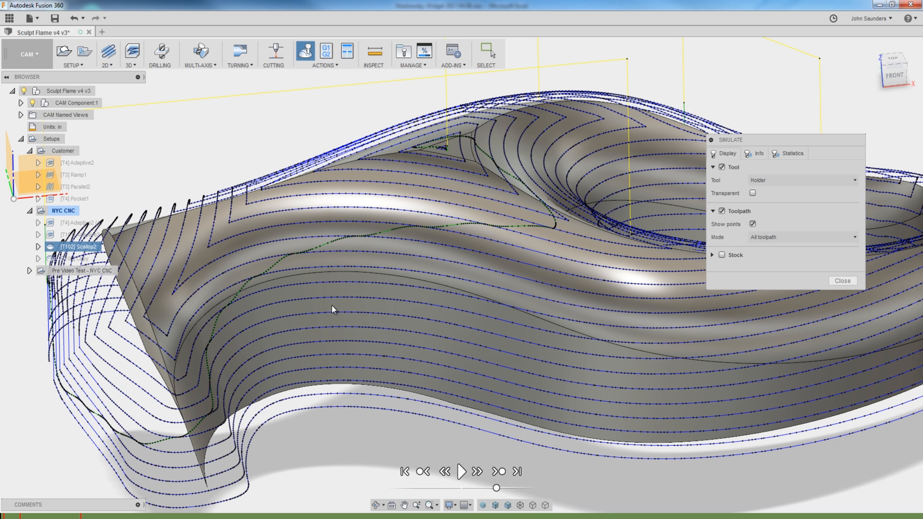
{"action": "mouse_move", "coordinate": [303, 316]}
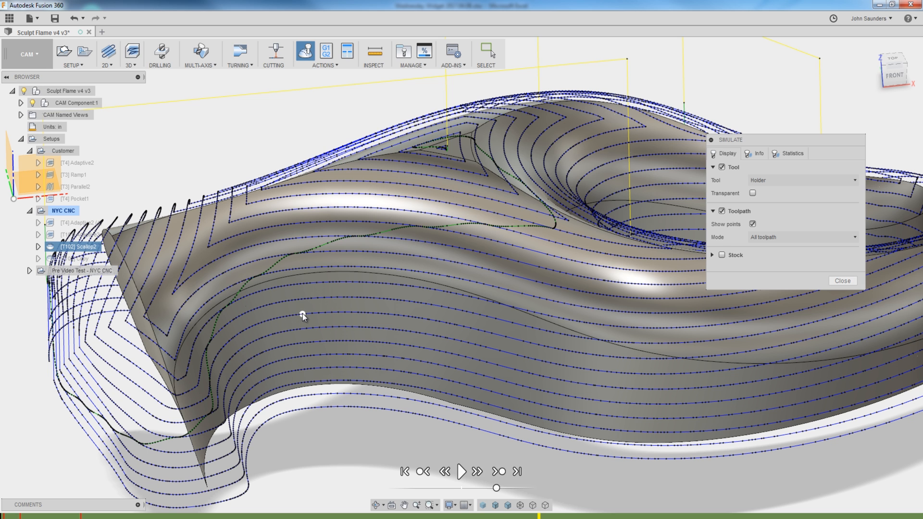
{"action": "mouse_move", "coordinate": [318, 313]}
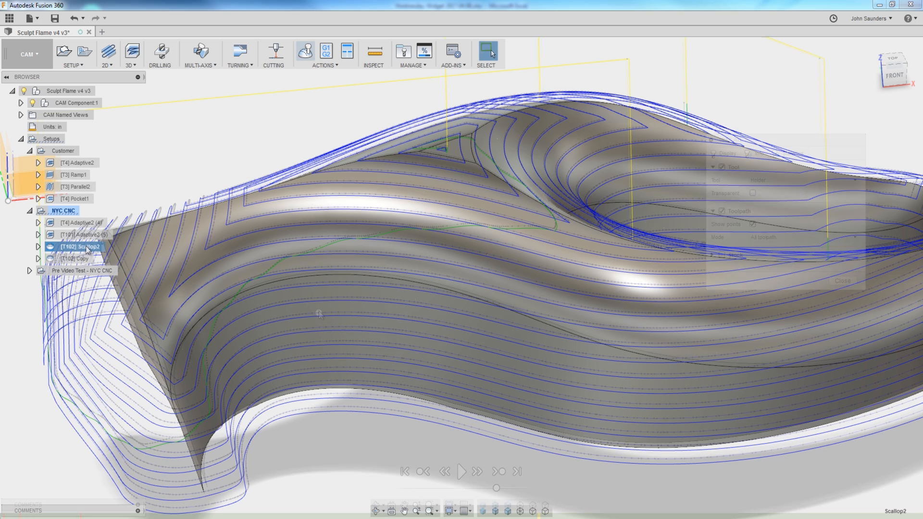
Set Scallop2's smoothing tolerance to 0.0008 in and simulate the updated toolpath.
{"action": "right_click", "coordinate": [77, 246]}
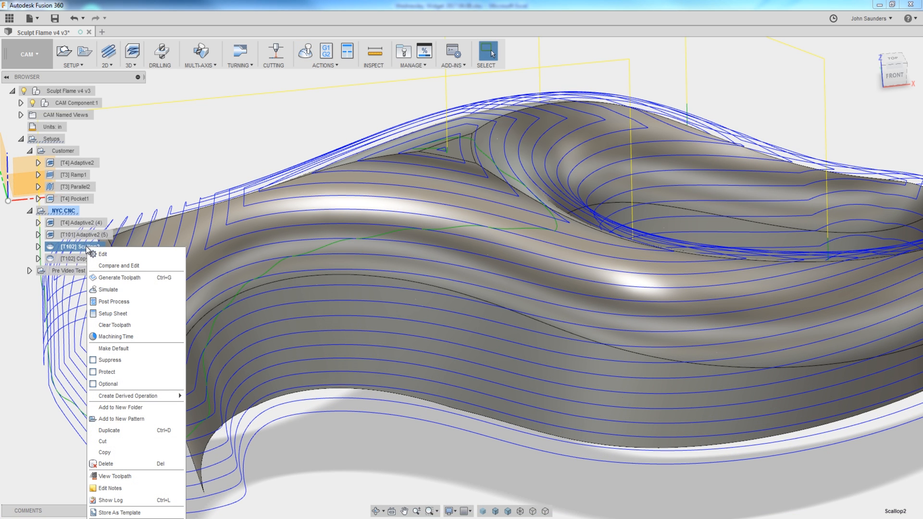
{"action": "left_click", "coordinate": [102, 254]}
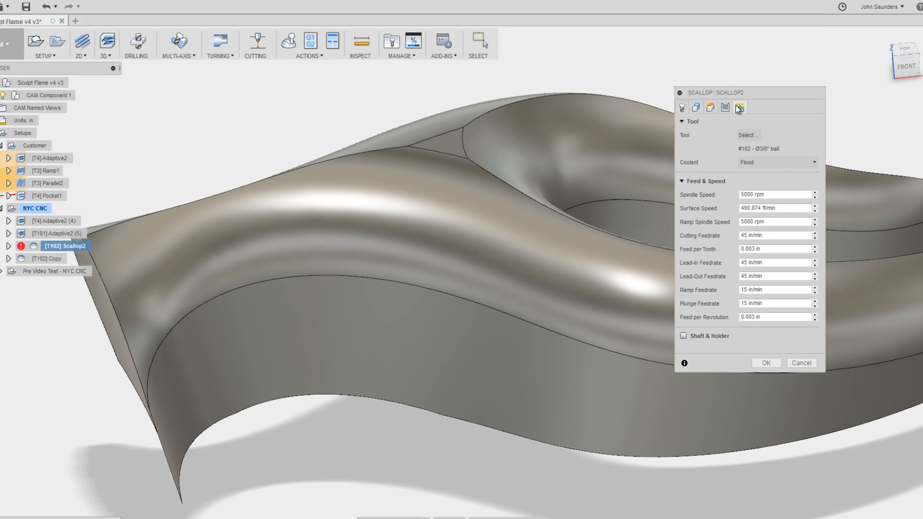
{"action": "left_click", "coordinate": [739, 106]}
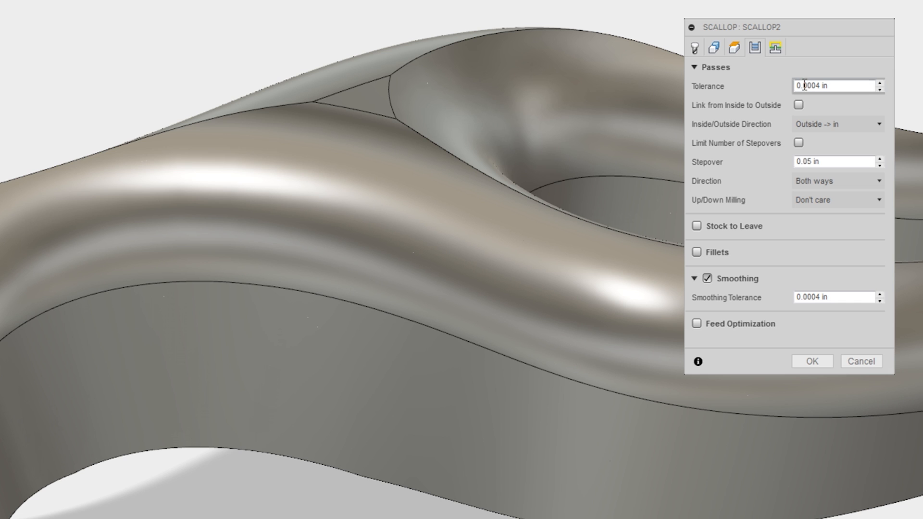
{"action": "left_click", "coordinate": [829, 297]}
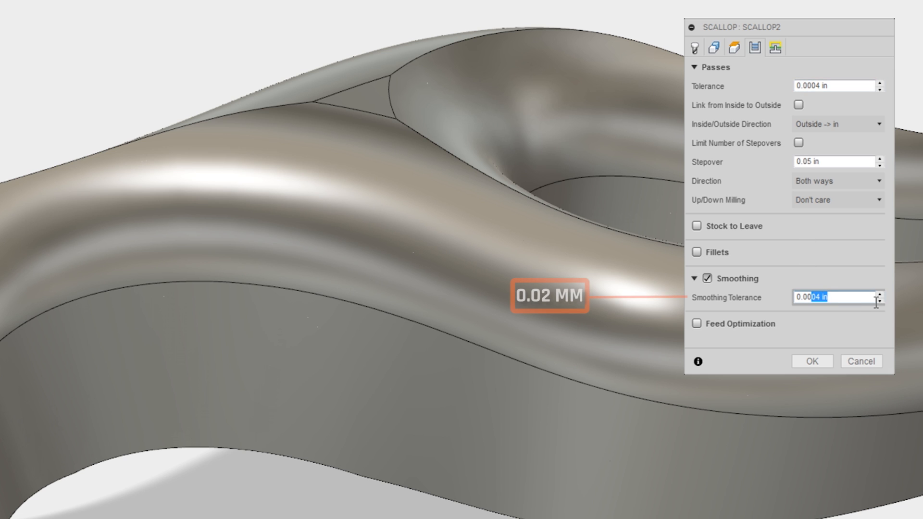
{"action": "type", "text": "0.0008"}
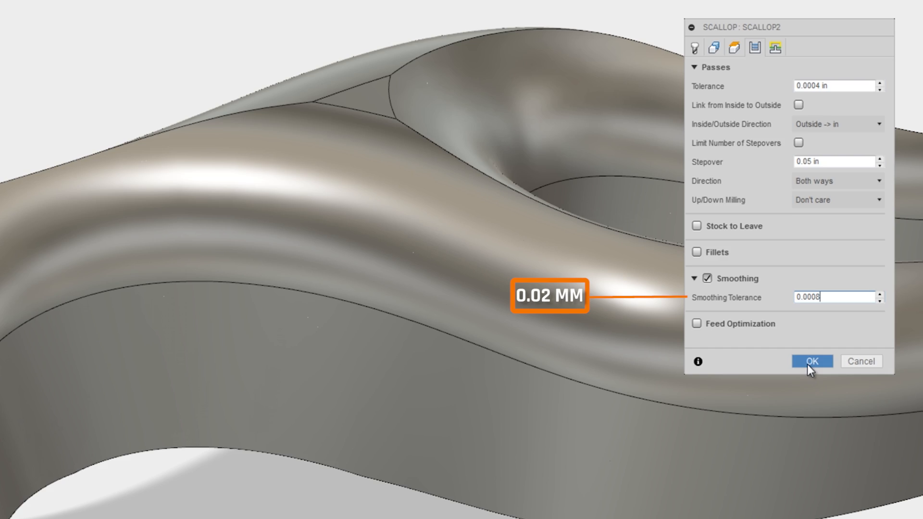
{"action": "left_click", "coordinate": [811, 360]}
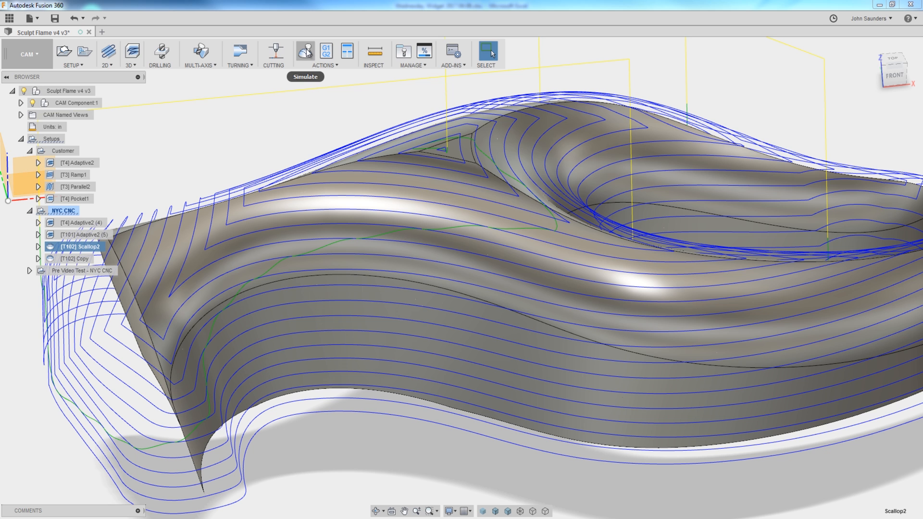
{"action": "left_click", "coordinate": [305, 50]}
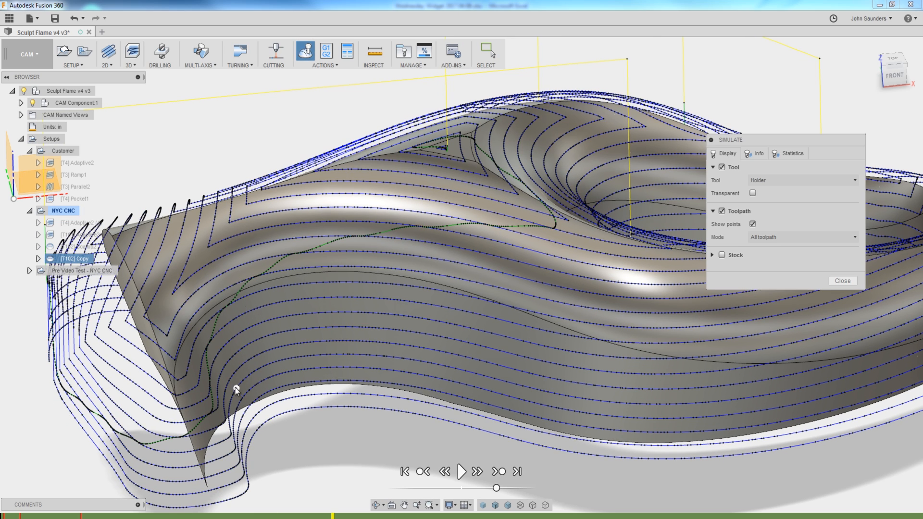
Confirm Scallop2's 0.001 tolerance and 0.002 smoothing, inspect its toolpath points, then close the simulation.
{"action": "right_click", "coordinate": [80, 247]}
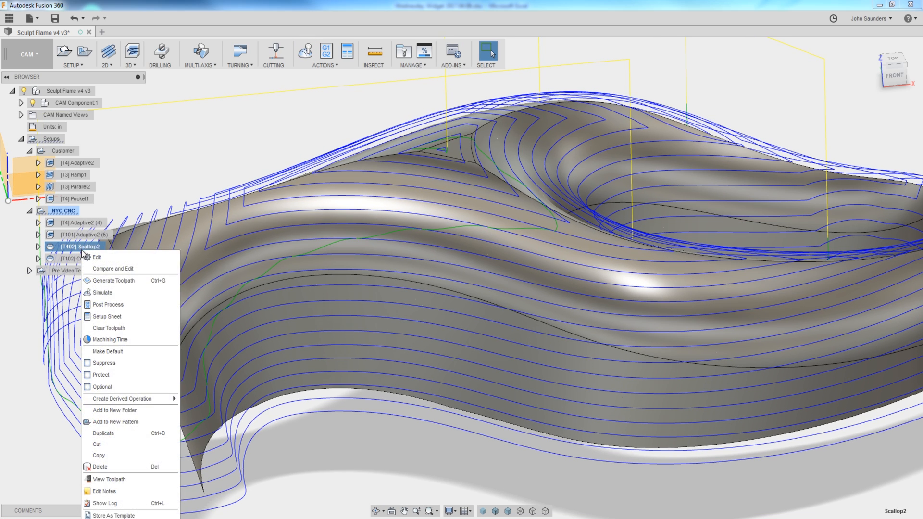
{"action": "left_click", "coordinate": [95, 257]}
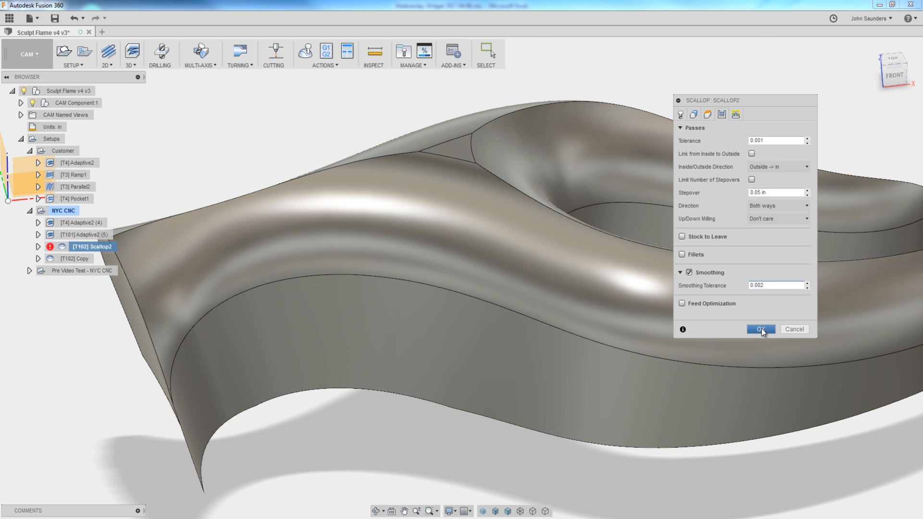
{"action": "left_click", "coordinate": [760, 329]}
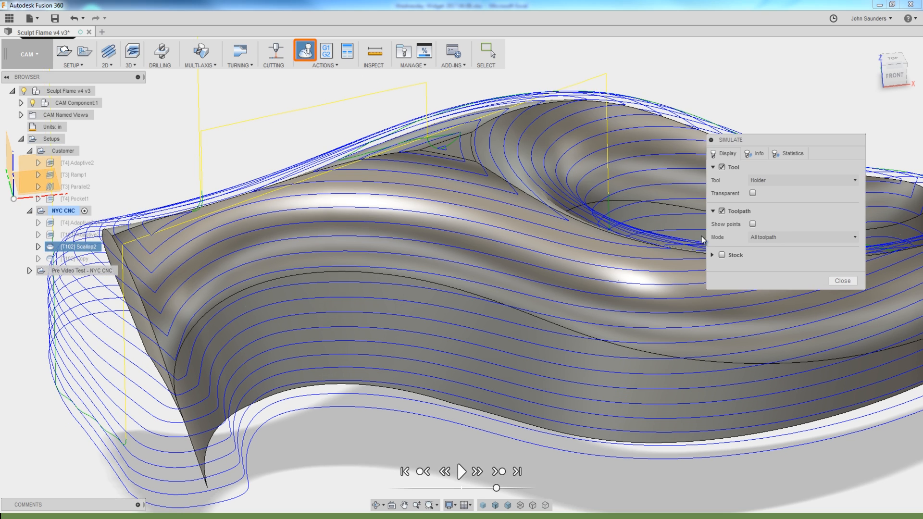
{"action": "left_click", "coordinate": [751, 224]}
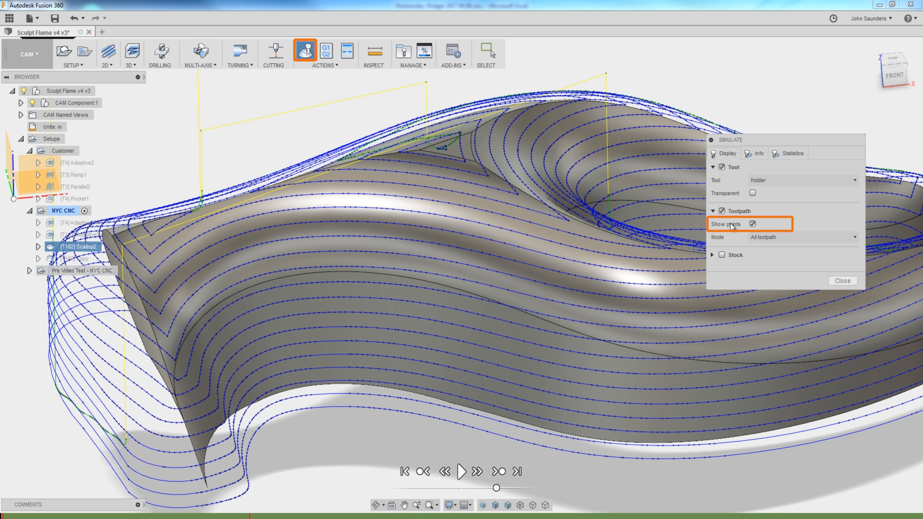
{"action": "mouse_move", "coordinate": [363, 257]}
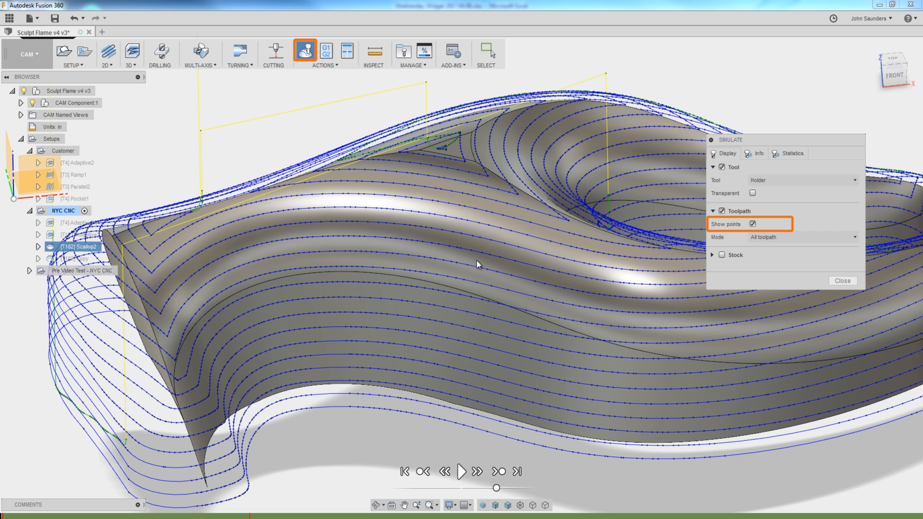
{"action": "mouse_move", "coordinate": [841, 280]}
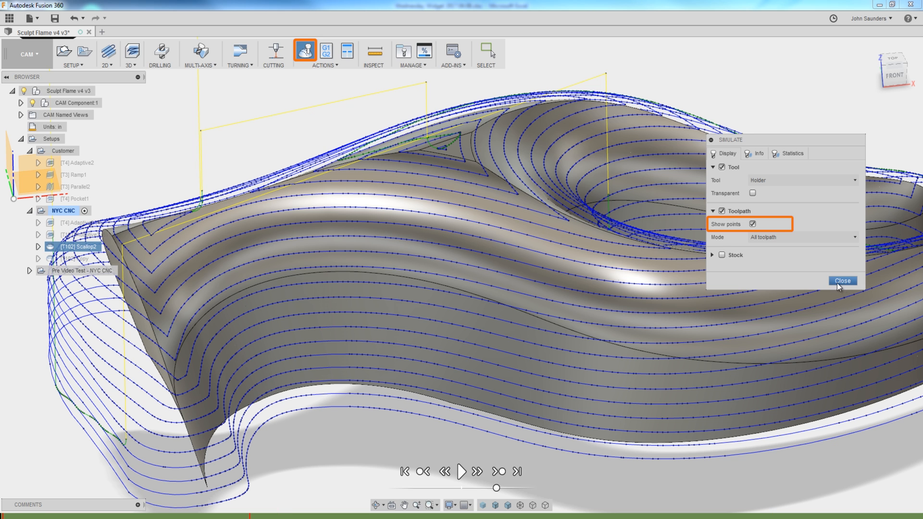
{"action": "left_click", "coordinate": [841, 280]}
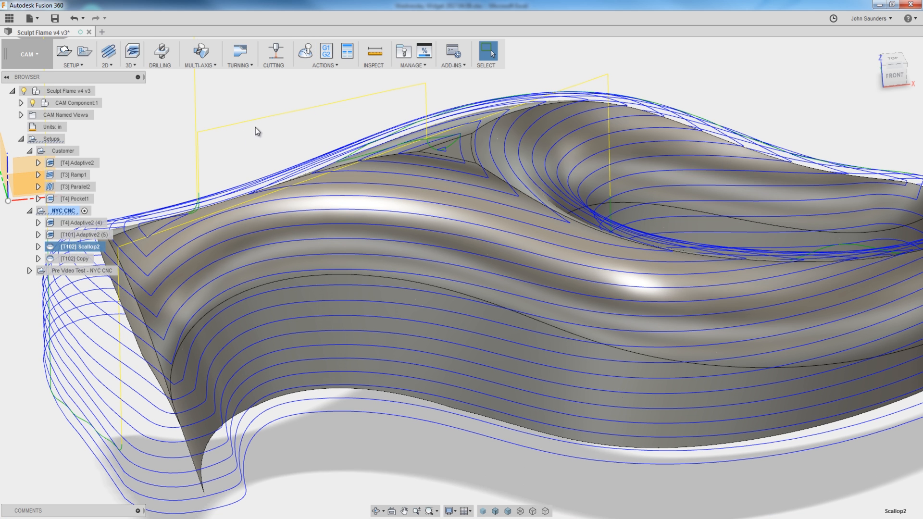
Reduce Scallop2's stepover to 0.02 in and regenerate the finishing toolpath.
{"action": "double_click", "coordinate": [81, 246]}
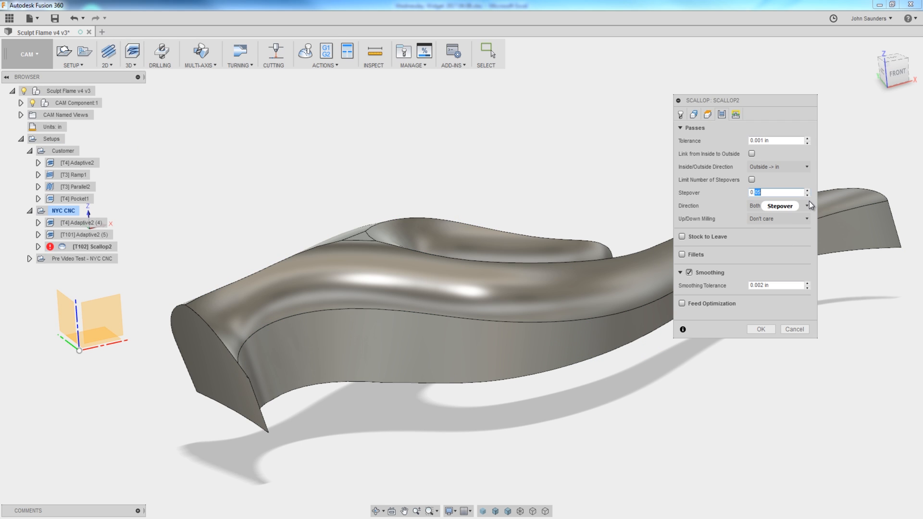
{"action": "type", "text": "0.02"}
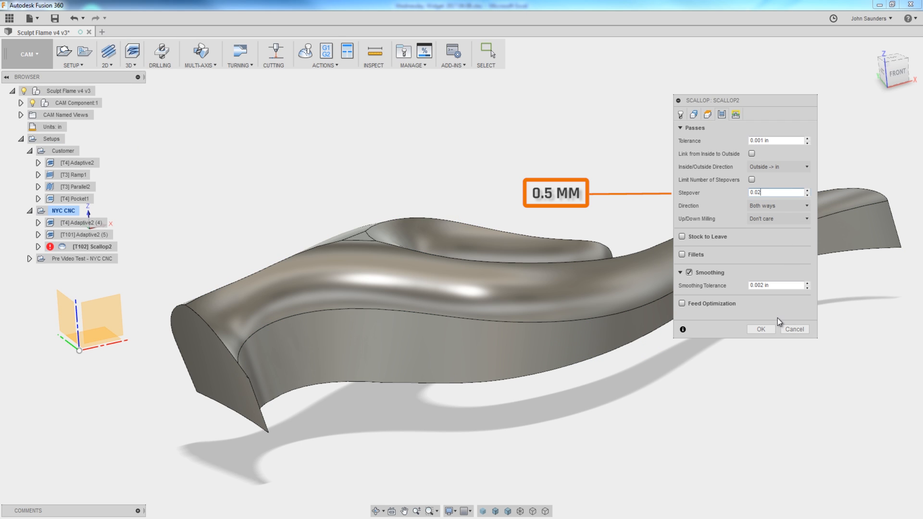
{"action": "left_click", "coordinate": [759, 329]}
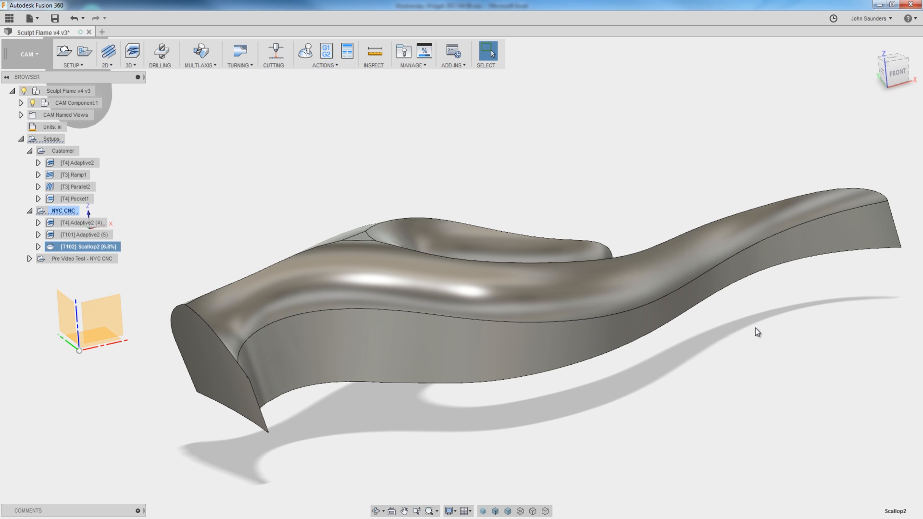